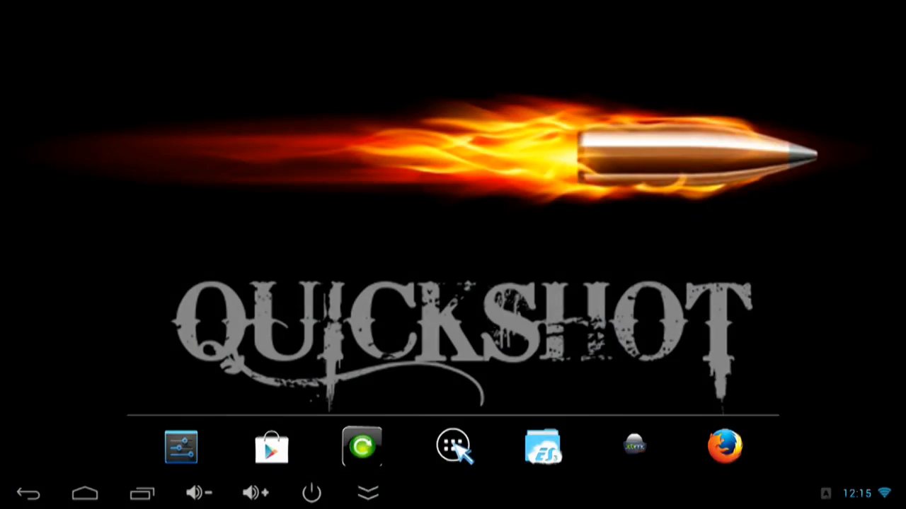
Open the QuickShot launcher's app drawer listing AdAway, SuperSU, XBMC and YouTube.
left_click(453, 446)
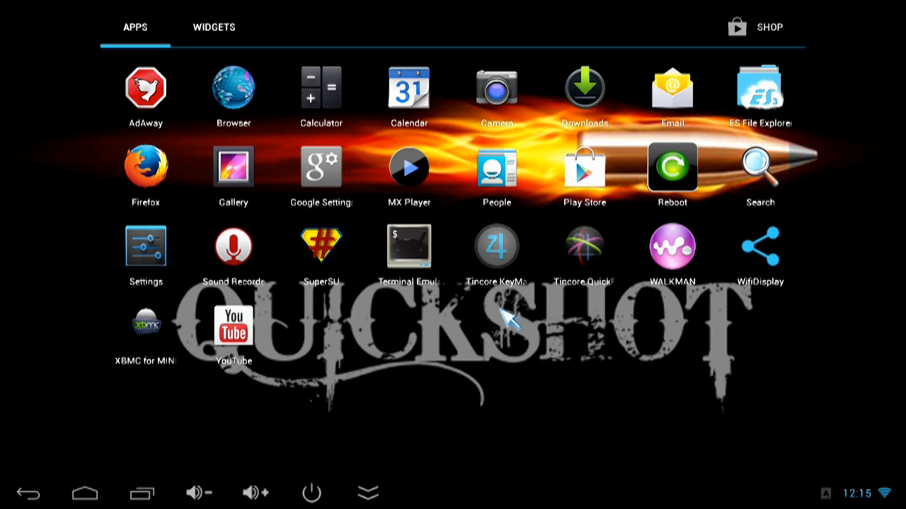
mouse_move(336, 117)
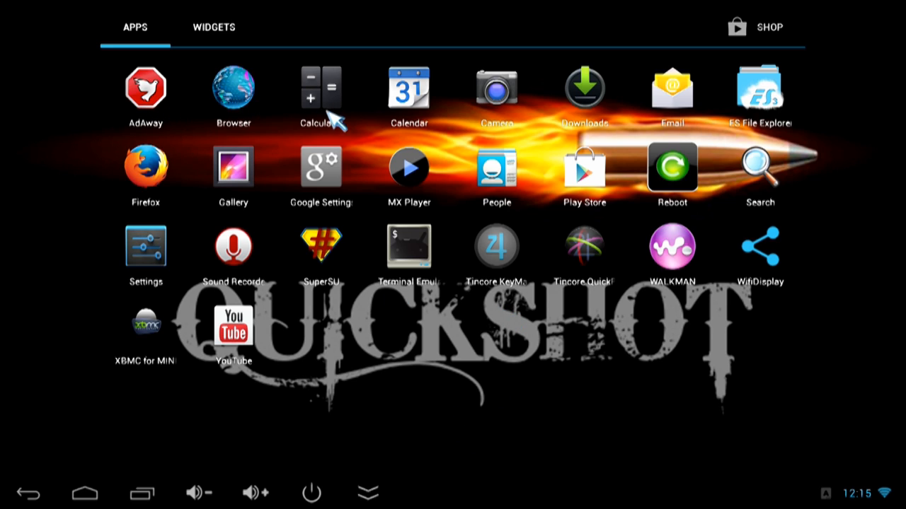
mouse_move(189, 182)
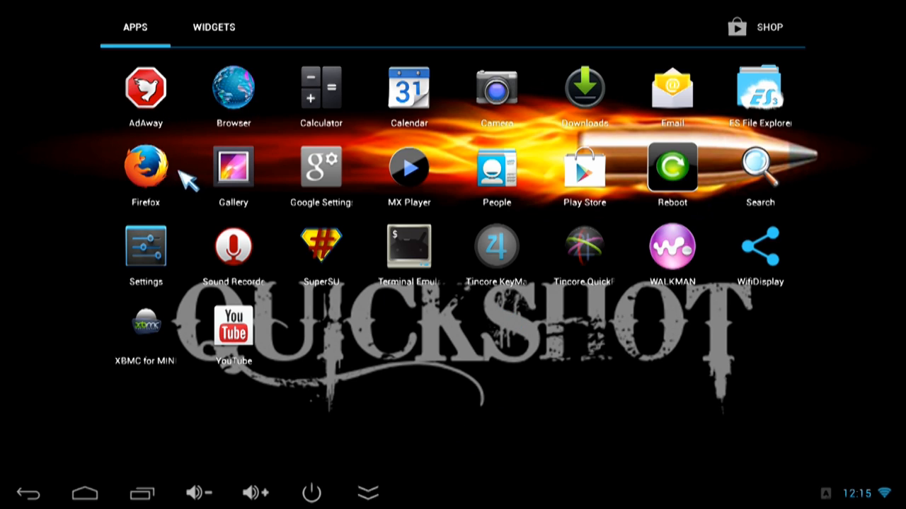
mouse_move(95, 244)
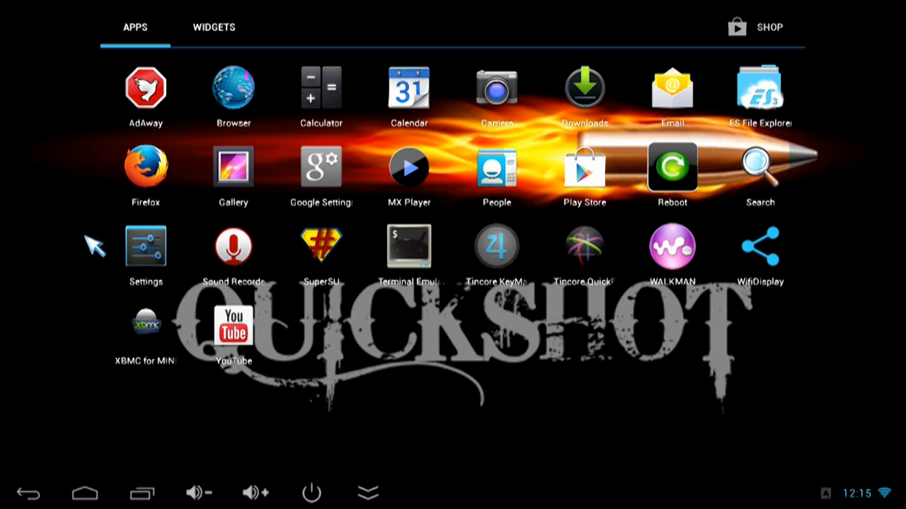
mouse_move(290, 123)
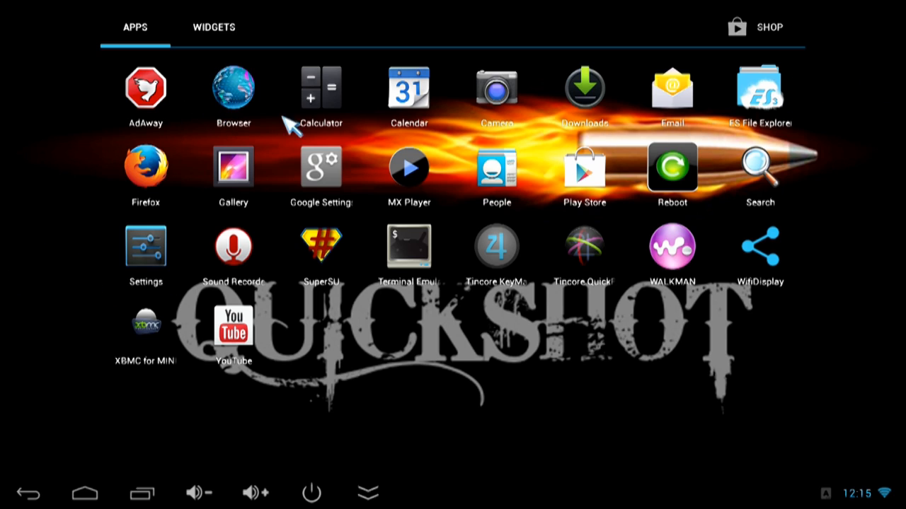
mouse_move(527, 121)
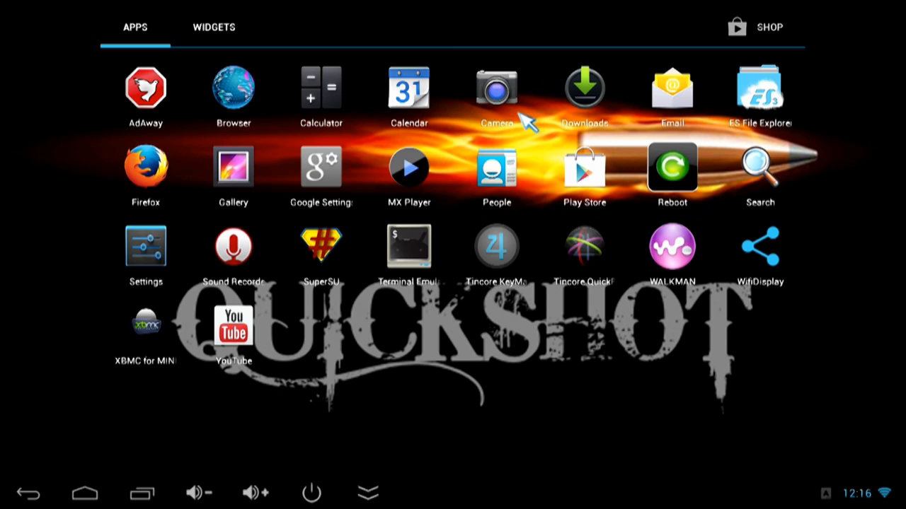
mouse_move(732, 117)
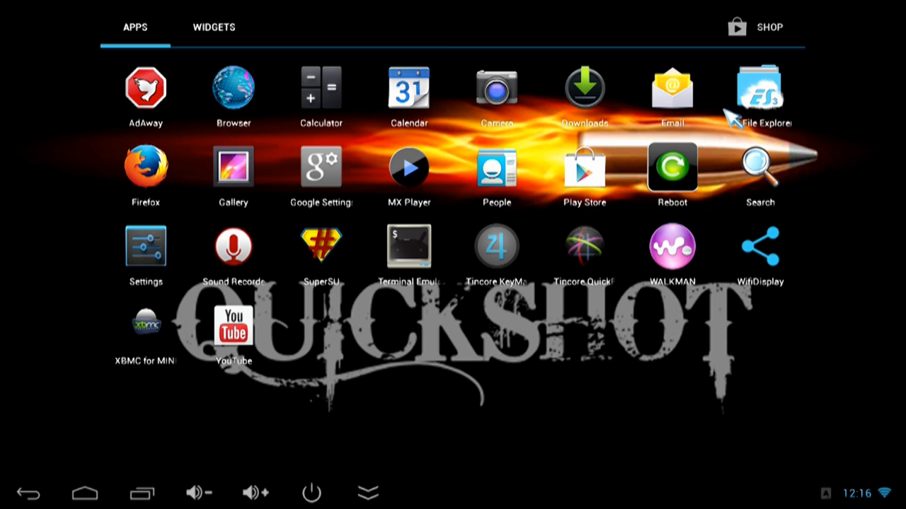
mouse_move(185, 205)
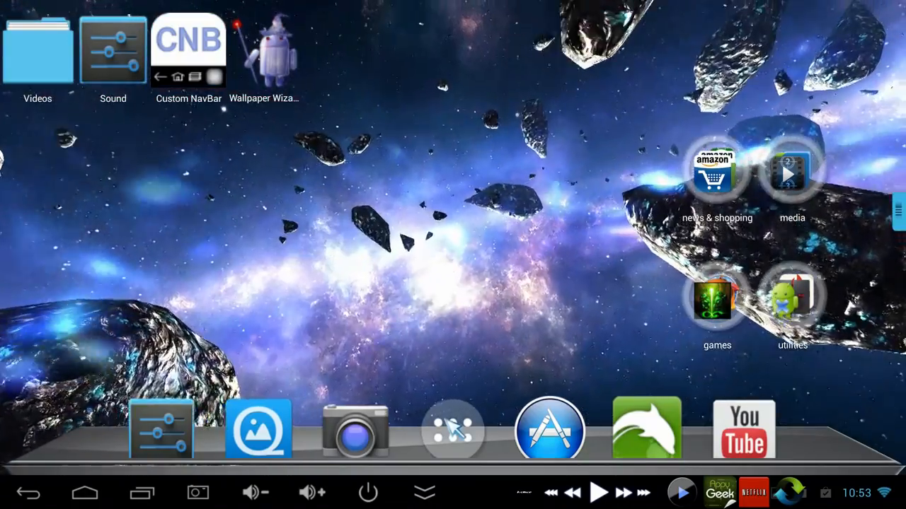
Launch Dolphin Browser from the Next Launcher 3D app drawer.
left_click(452, 429)
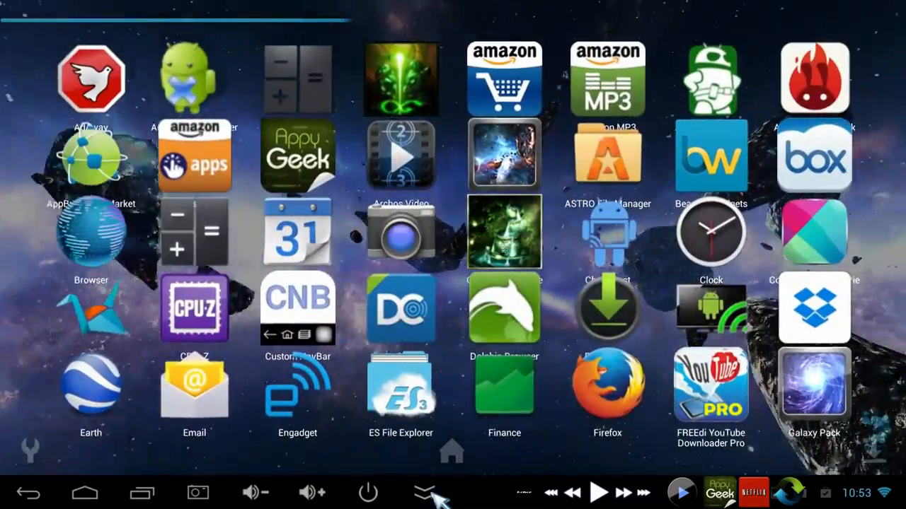
left_click(423, 493)
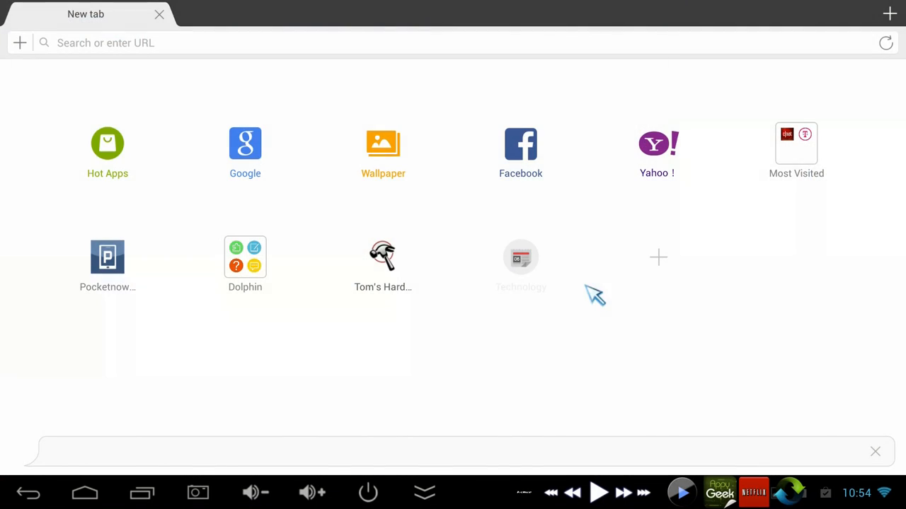
Open the Google News Technology section from the Technology speed dial.
left_click(520, 256)
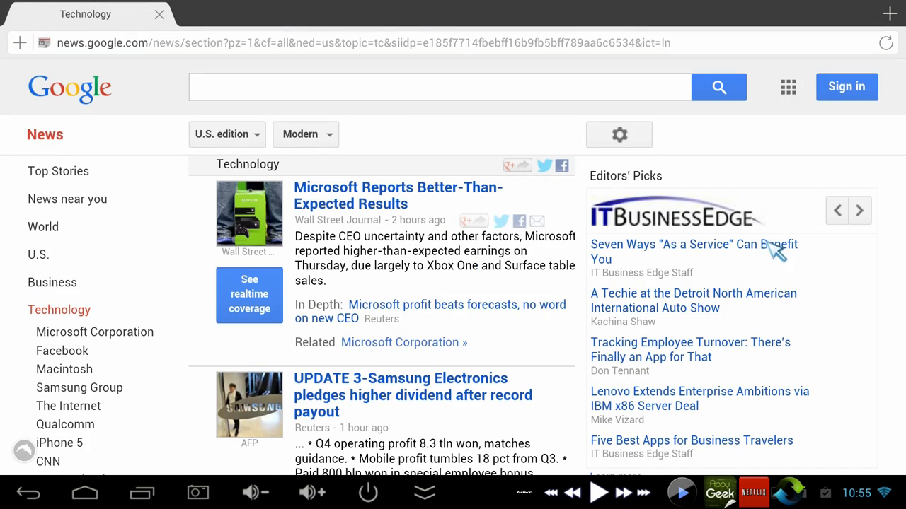
mouse_move(877, 265)
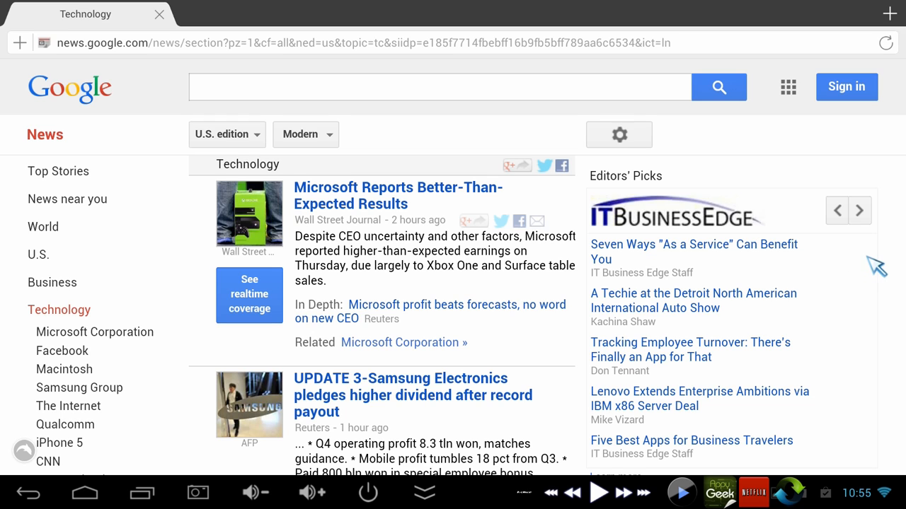
mouse_move(884, 267)
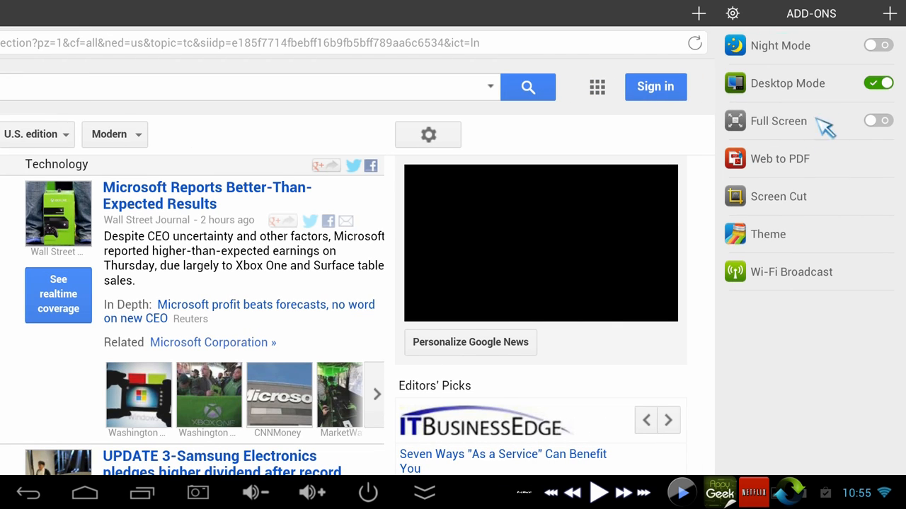
mouse_move(798, 99)
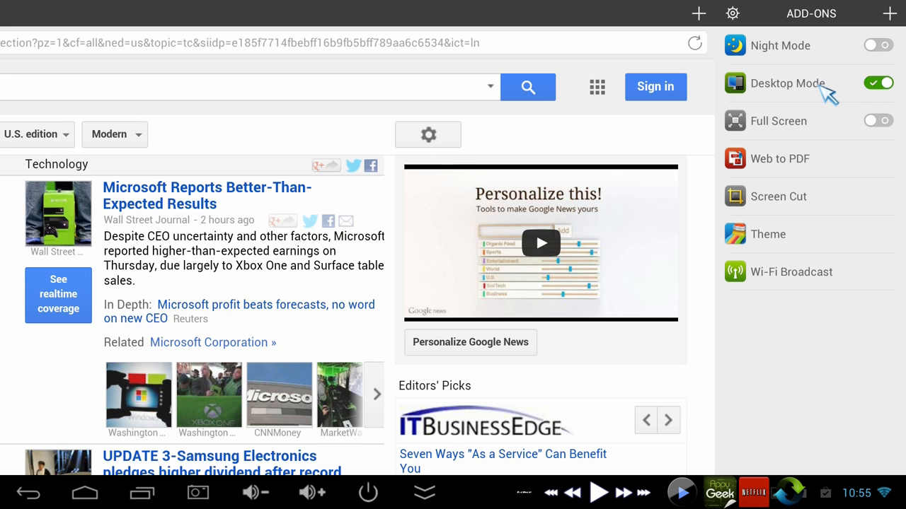
mouse_move(835, 90)
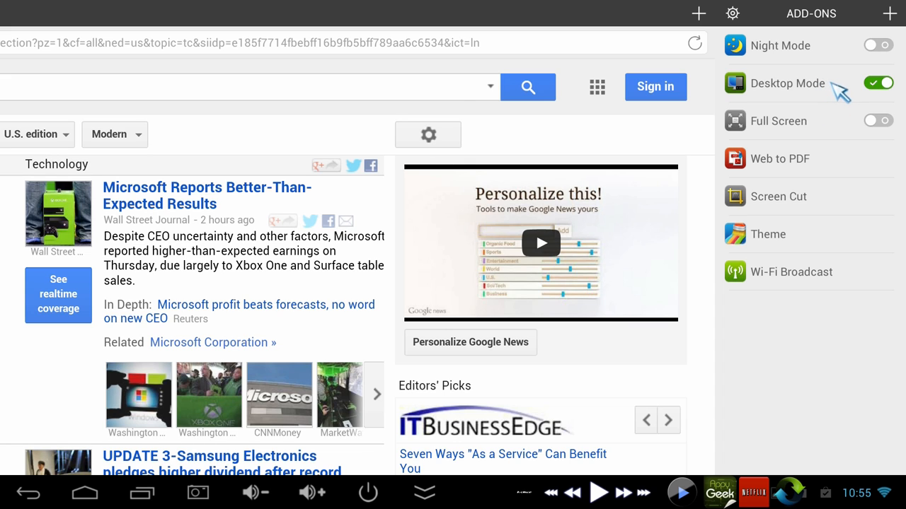
mouse_move(778, 200)
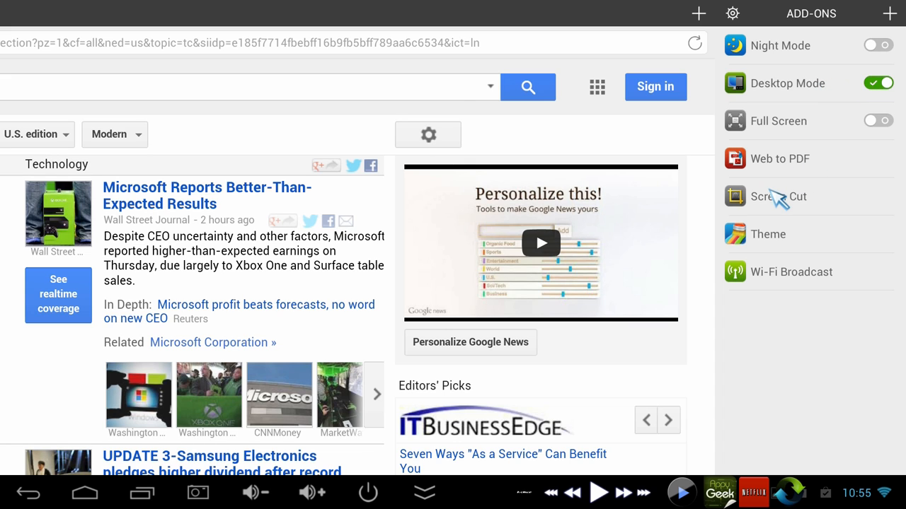
mouse_move(800, 181)
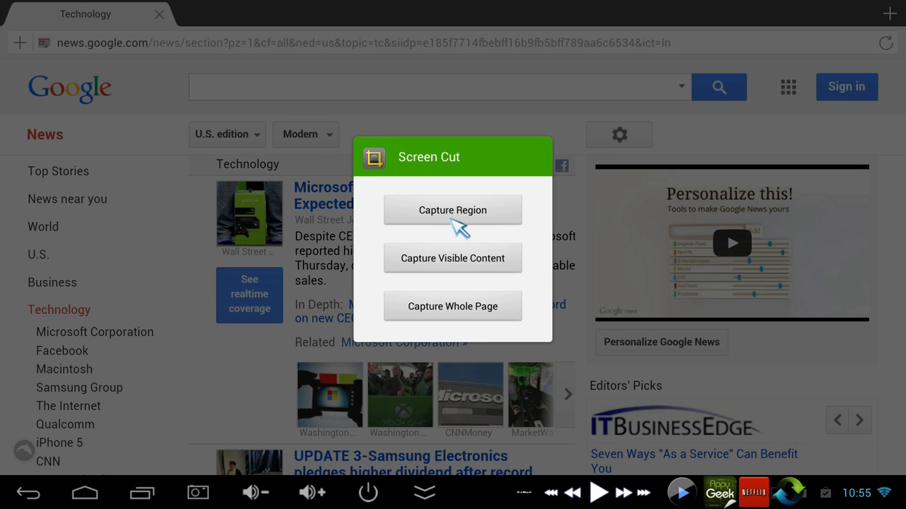
Capture the Technology news page with Screen Cut and save it to SD.
left_click(452, 210)
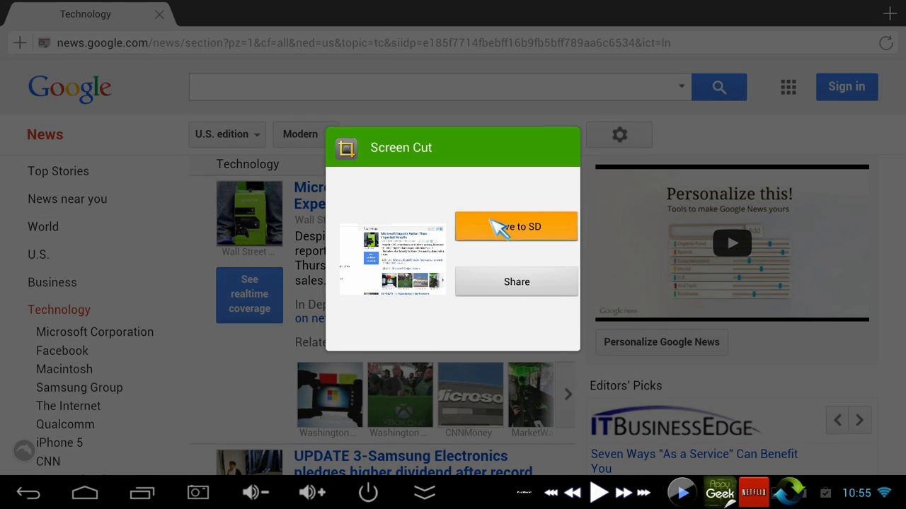
left_click(516, 227)
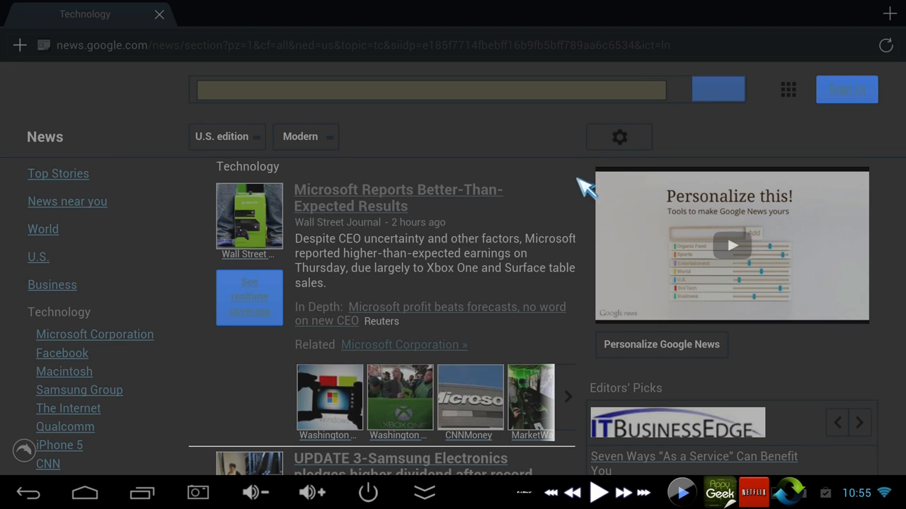
mouse_move(460, 245)
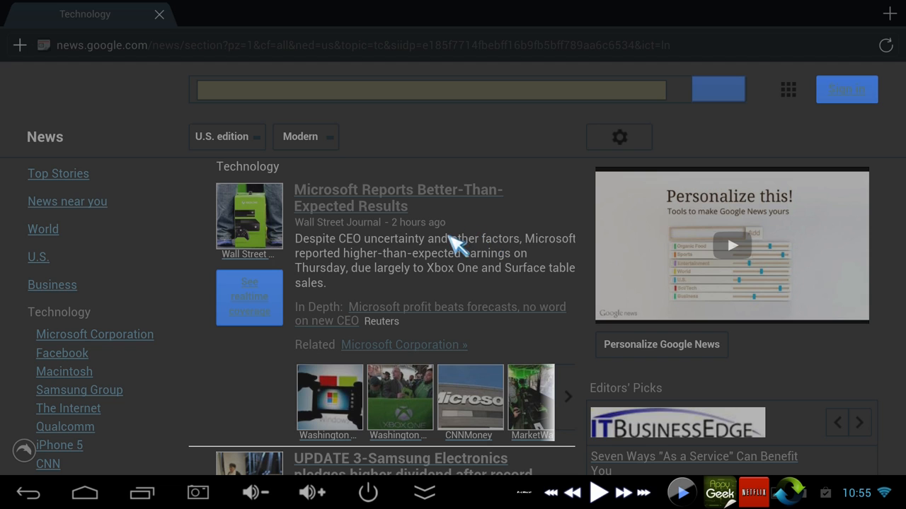
mouse_move(478, 265)
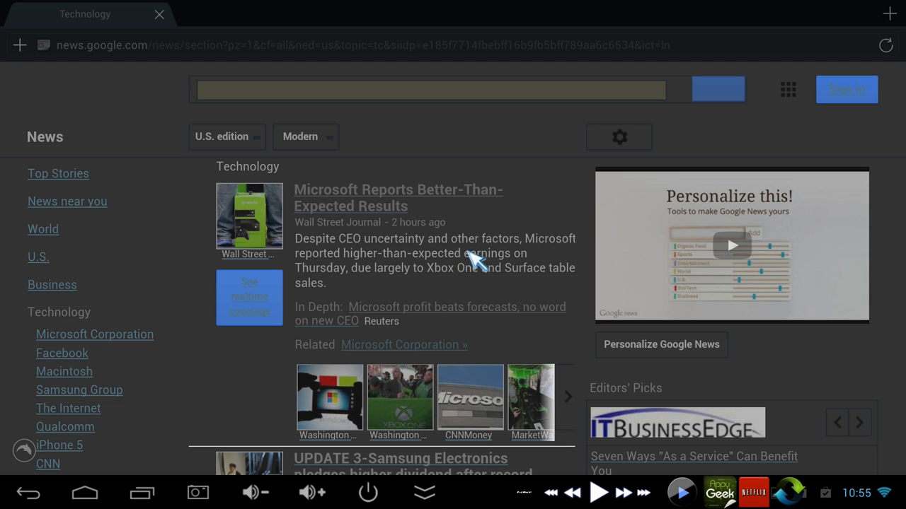
mouse_move(474, 264)
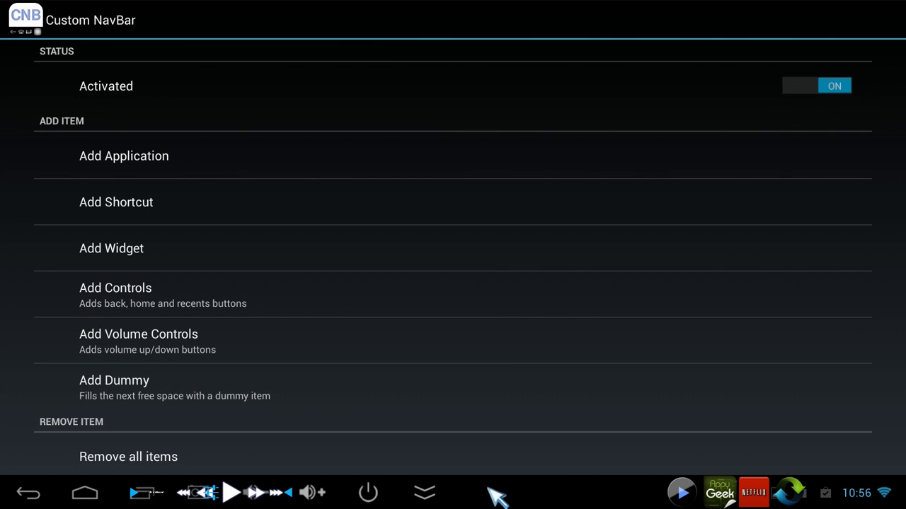
mouse_move(233, 492)
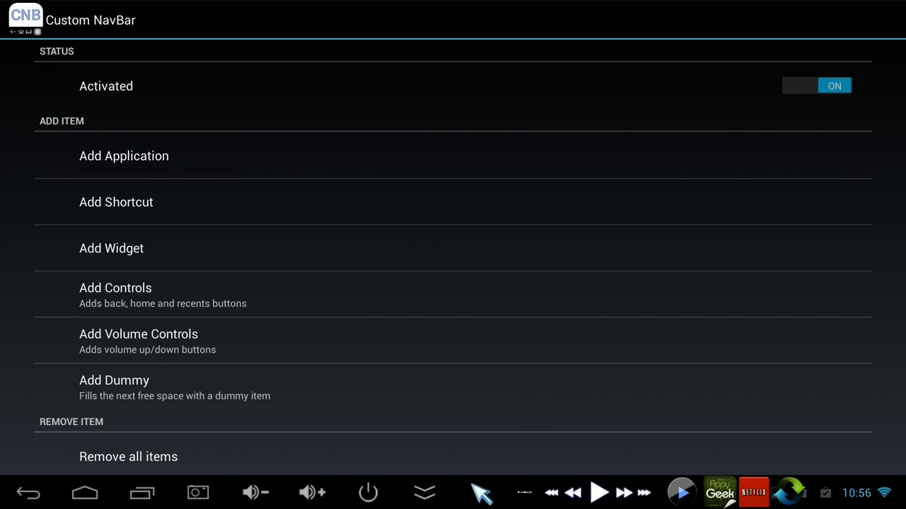
mouse_move(747, 484)
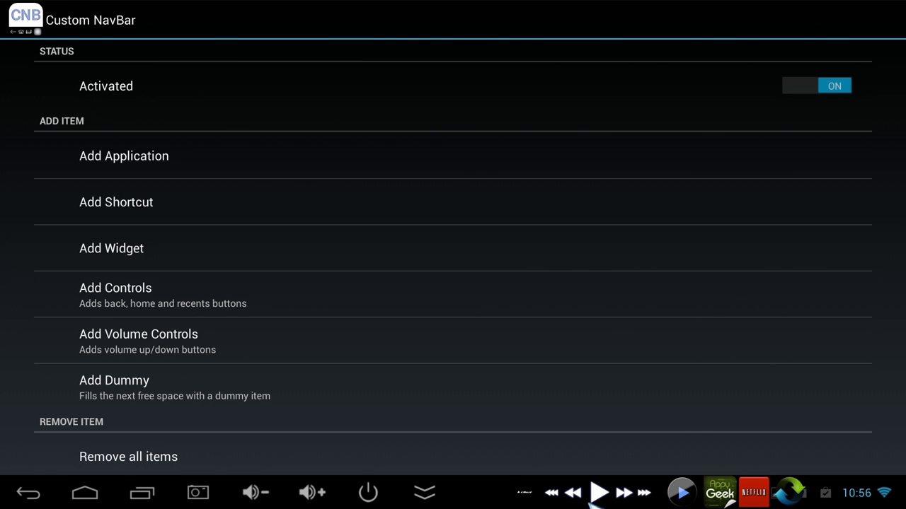
mouse_move(532, 378)
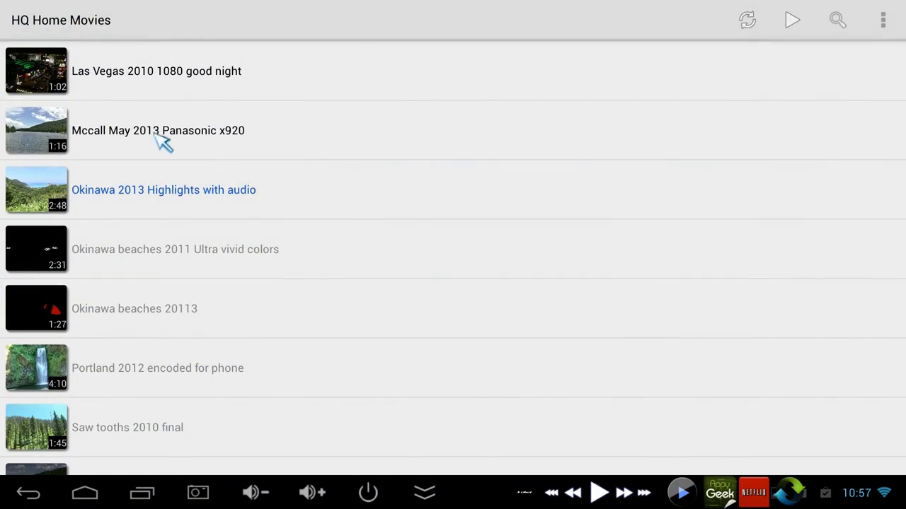
mouse_move(168, 202)
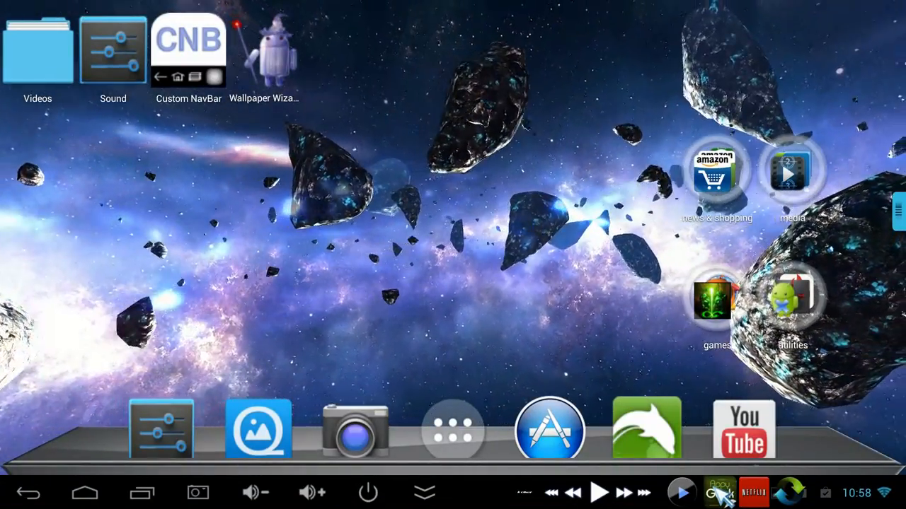
Open the AppyGeek news reader from the status bar shortcut.
left_click(718, 493)
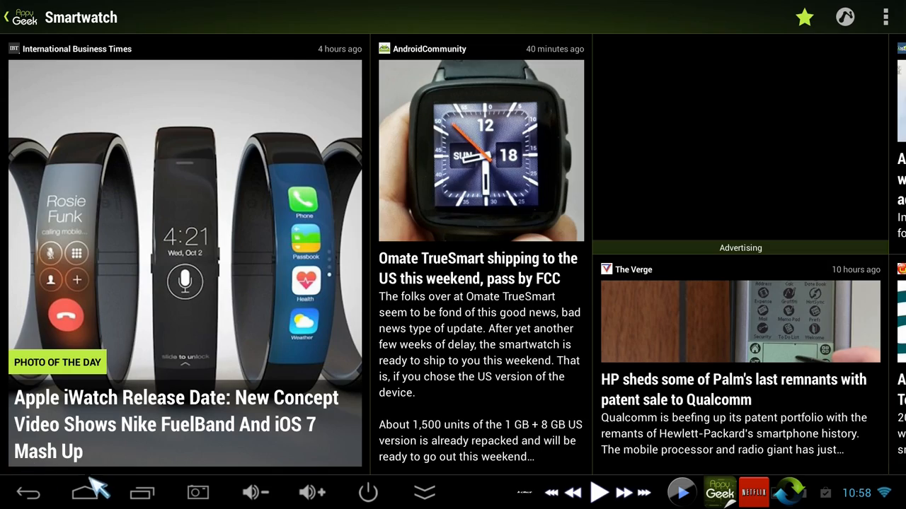
mouse_move(10, 485)
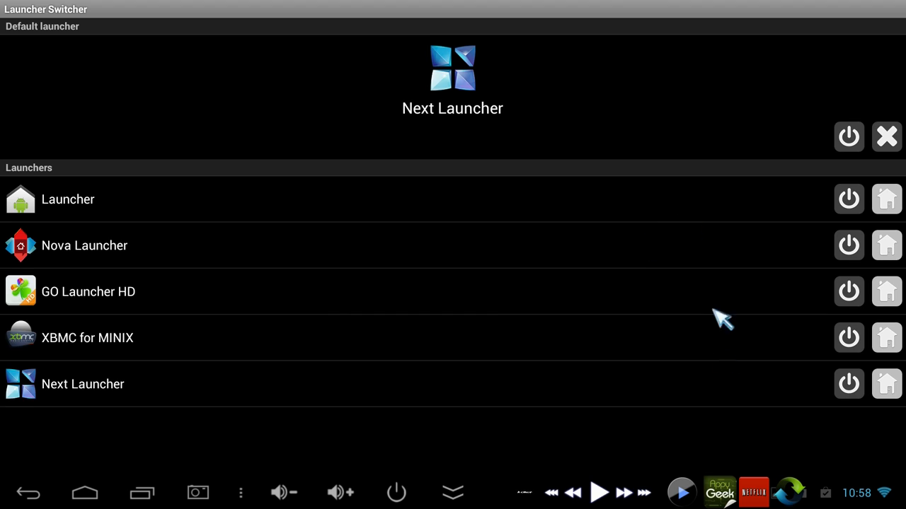
mouse_move(849, 166)
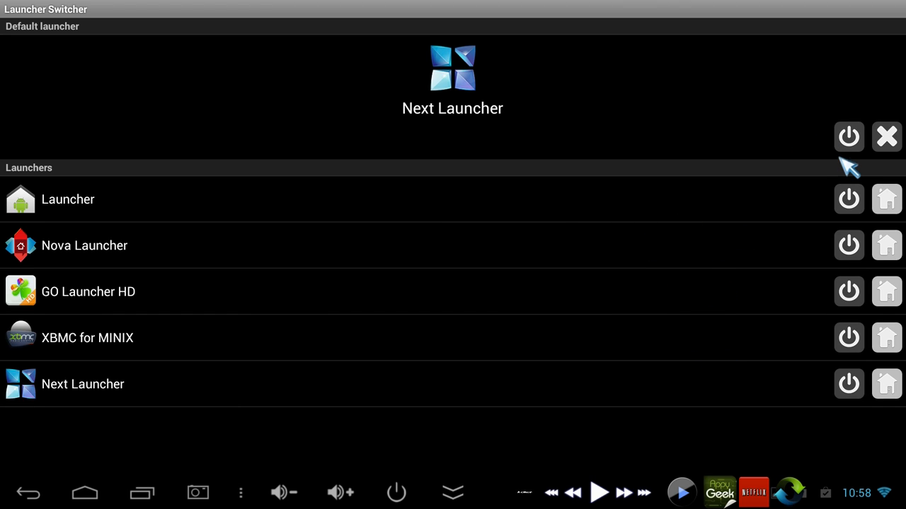
mouse_move(853, 170)
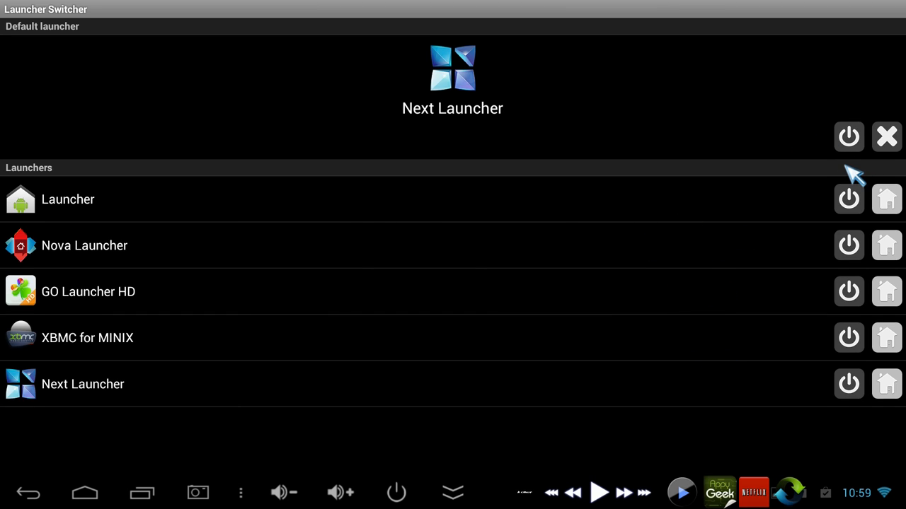
mouse_move(856, 173)
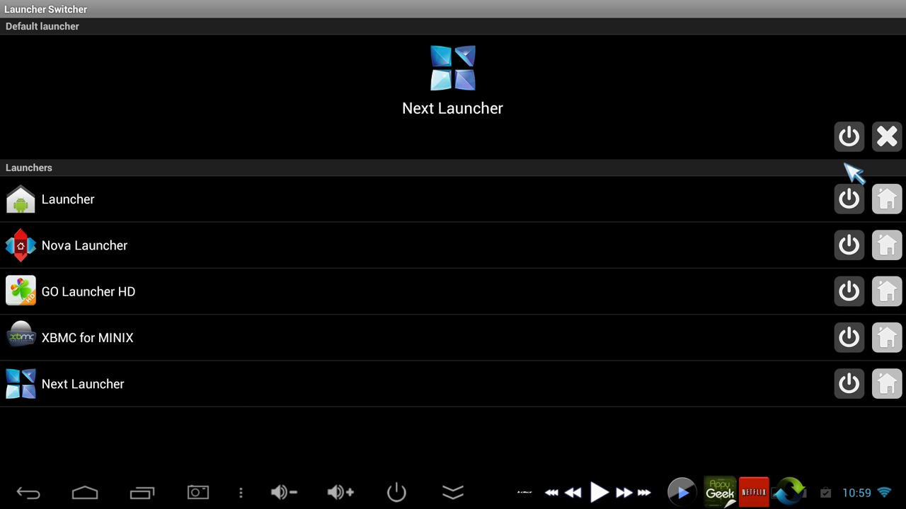
mouse_move(886, 137)
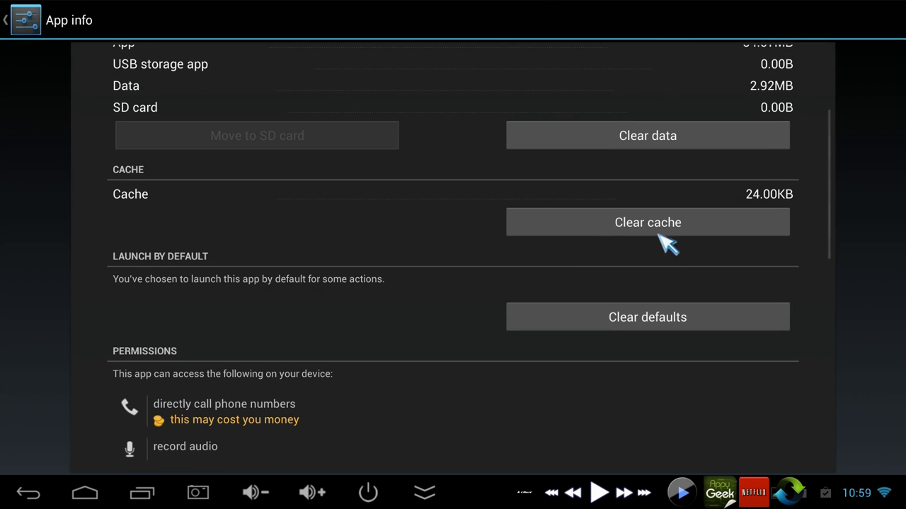
mouse_move(587, 403)
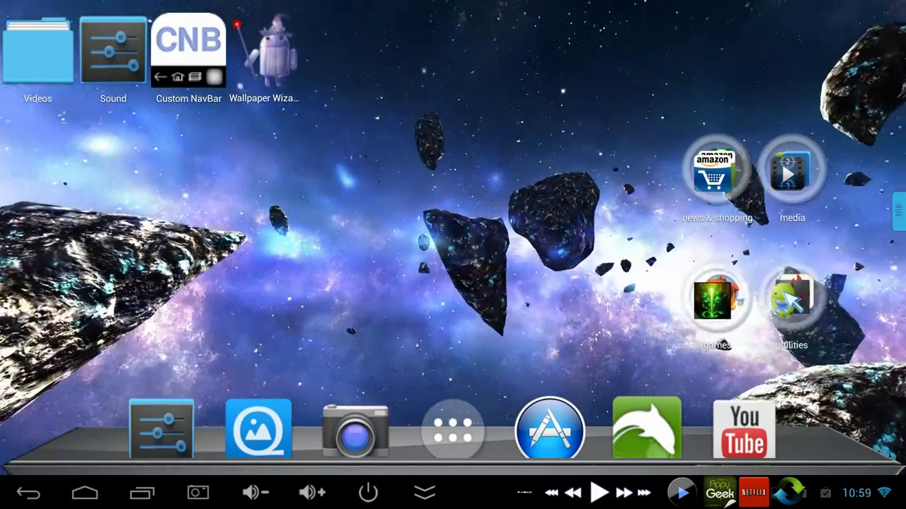
Open ES File Explorer's Videos folder, then return to the asteroid home screen.
left_click(792, 304)
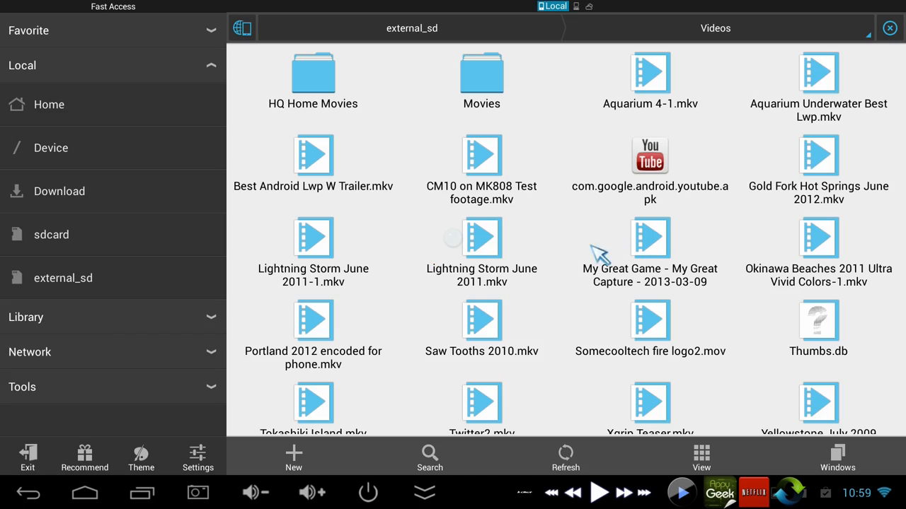
mouse_move(531, 367)
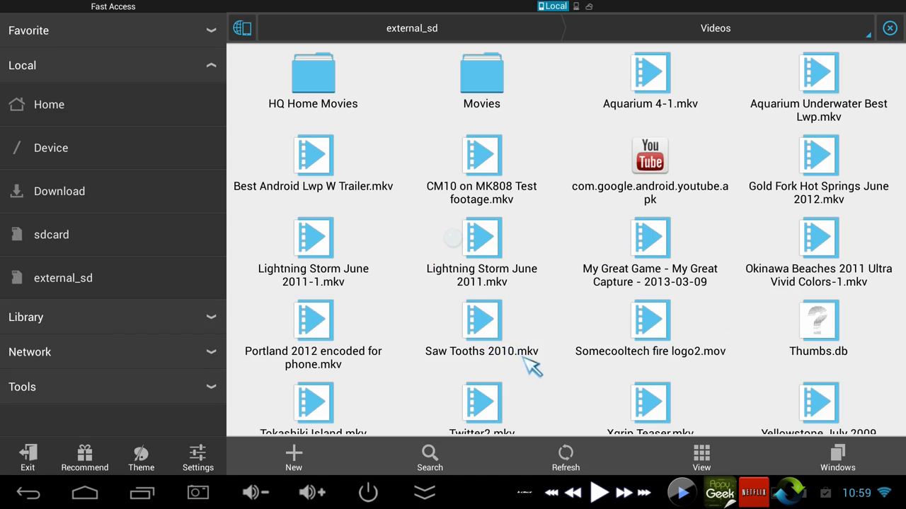
left_click(84, 493)
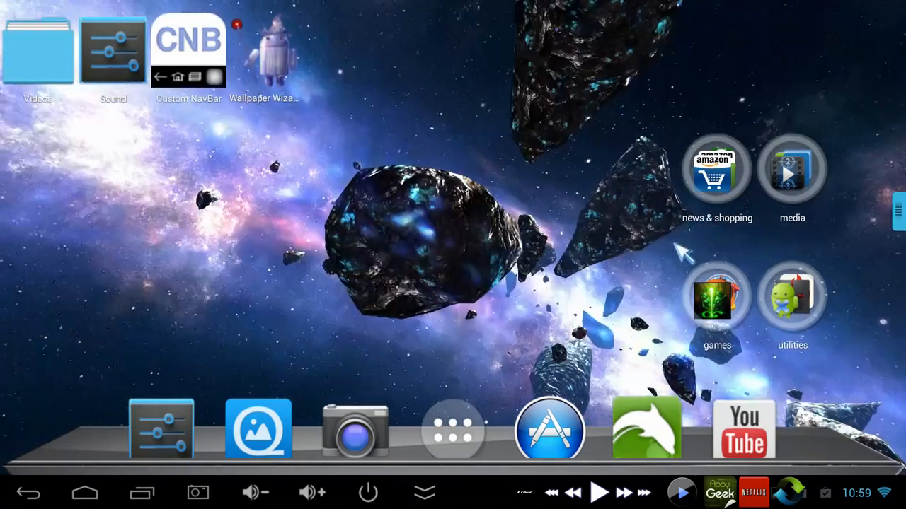
Expand the media folder and launch DoggCatcher showing All feeds.
left_click(717, 167)
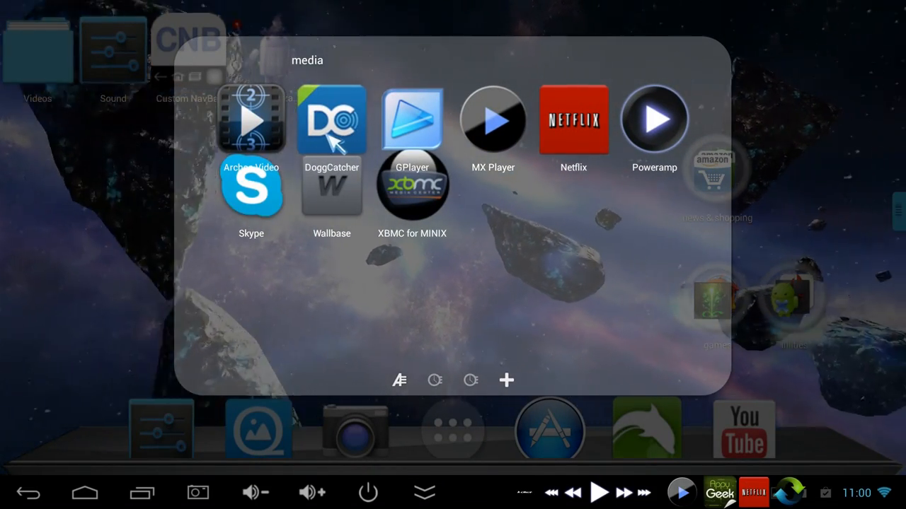
left_click(331, 119)
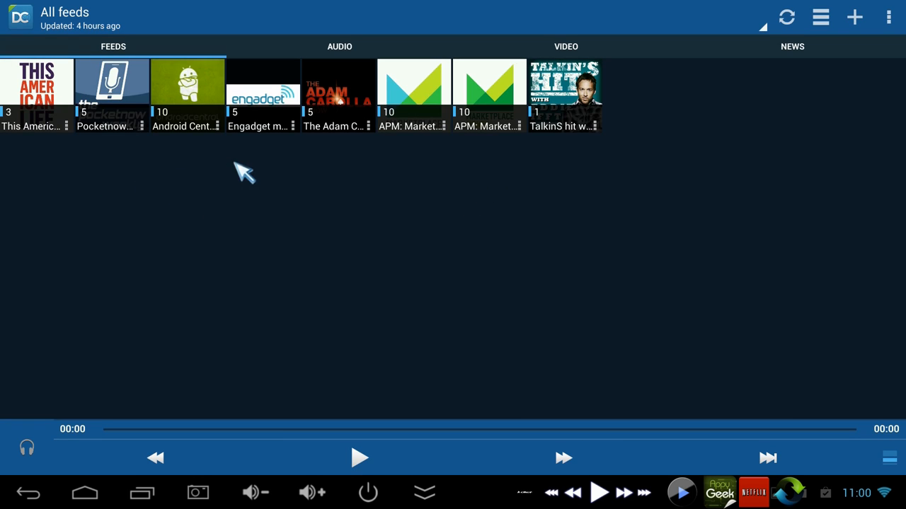
mouse_move(466, 154)
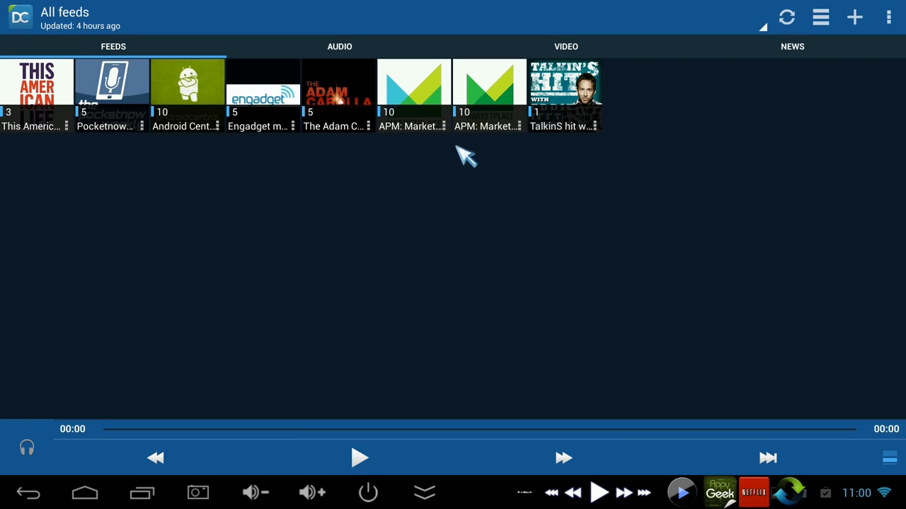
mouse_move(201, 152)
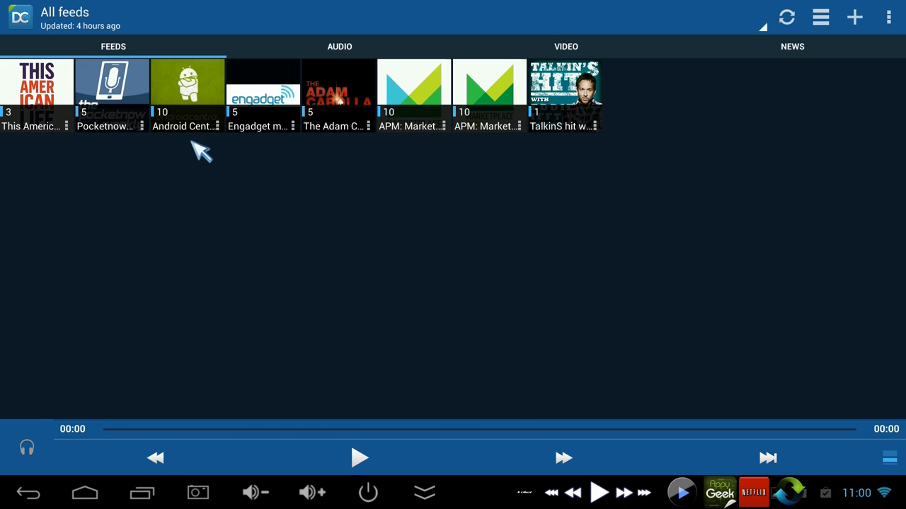
mouse_move(247, 160)
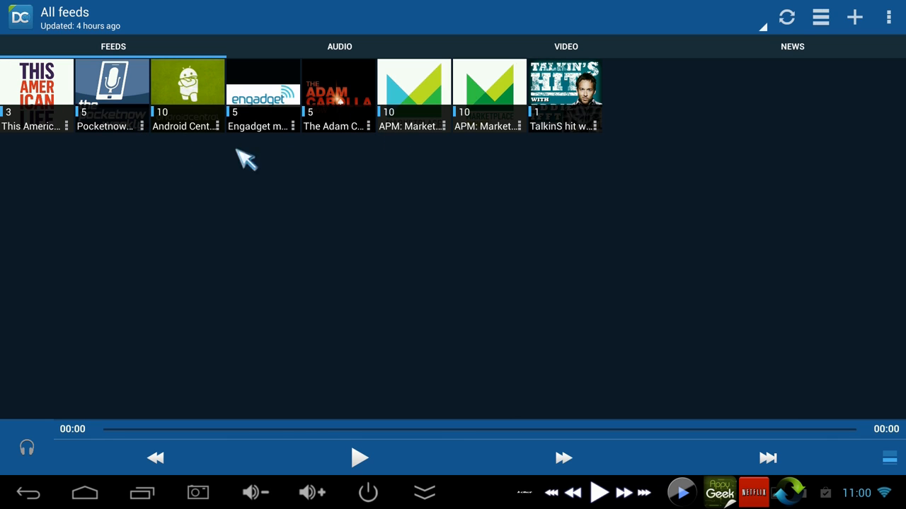
mouse_move(126, 140)
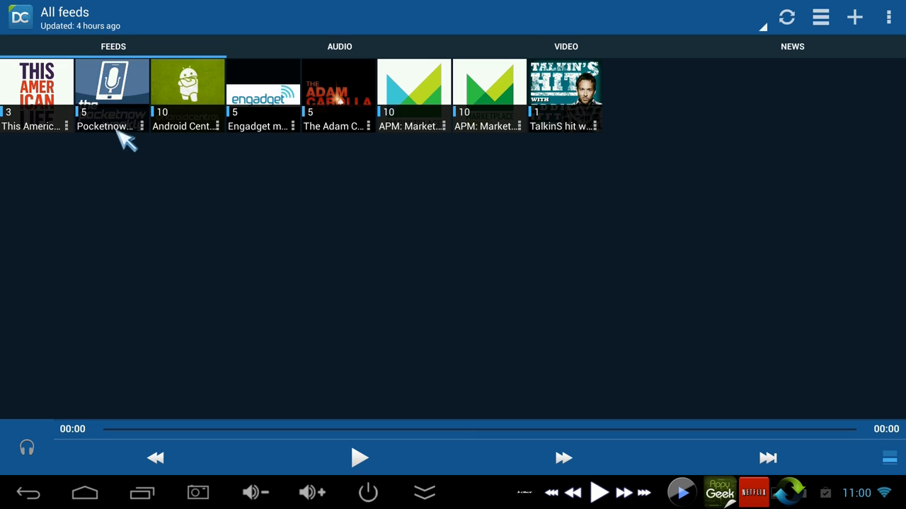
mouse_move(339, 136)
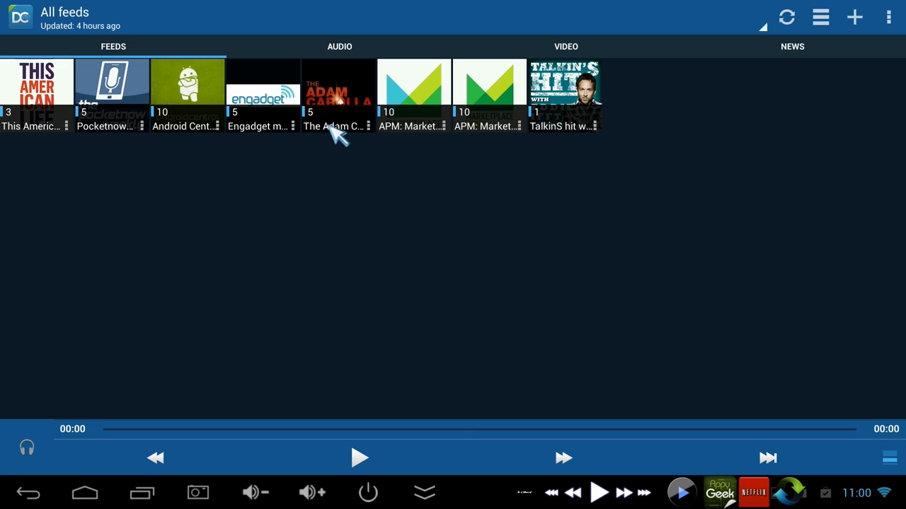
mouse_move(566, 138)
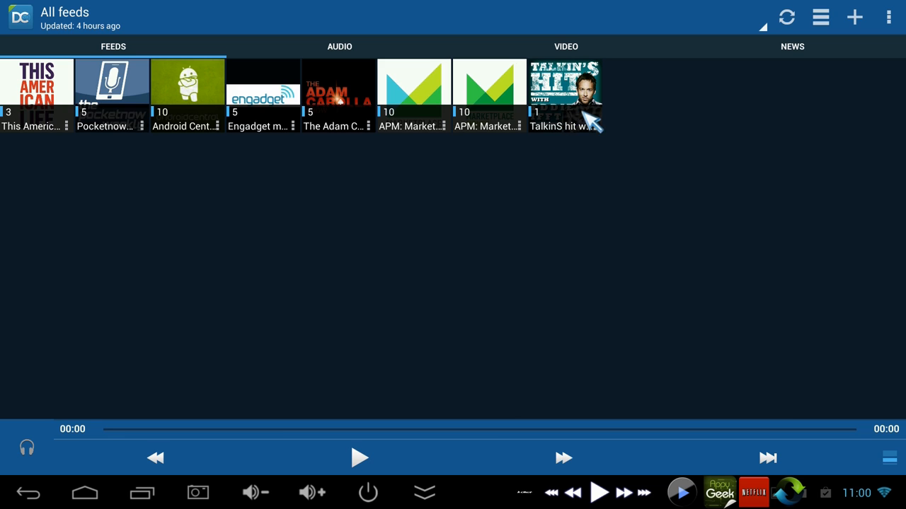
mouse_move(591, 148)
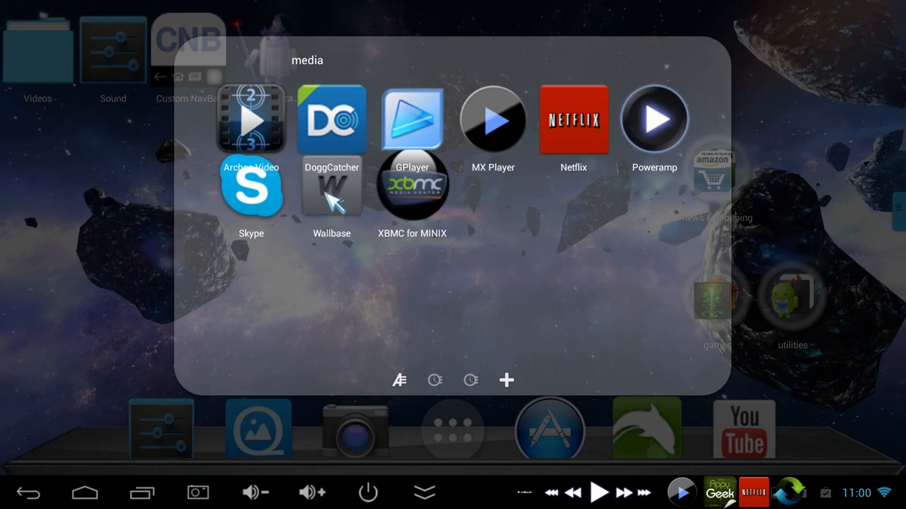
Launch Wallbase from the media folder to see its wallpaper categories.
left_click(331, 187)
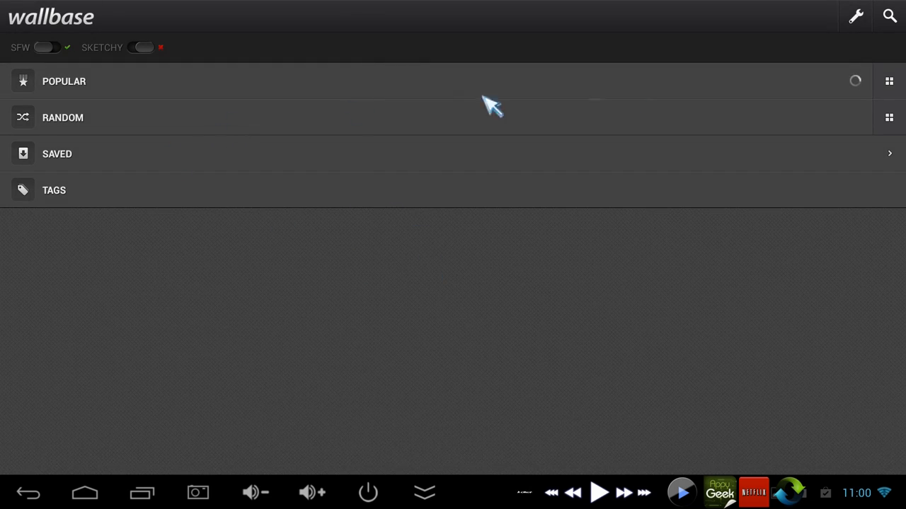
Leave Wallbase and launch CPU-Z from the utilities folder.
left_click(889, 16)
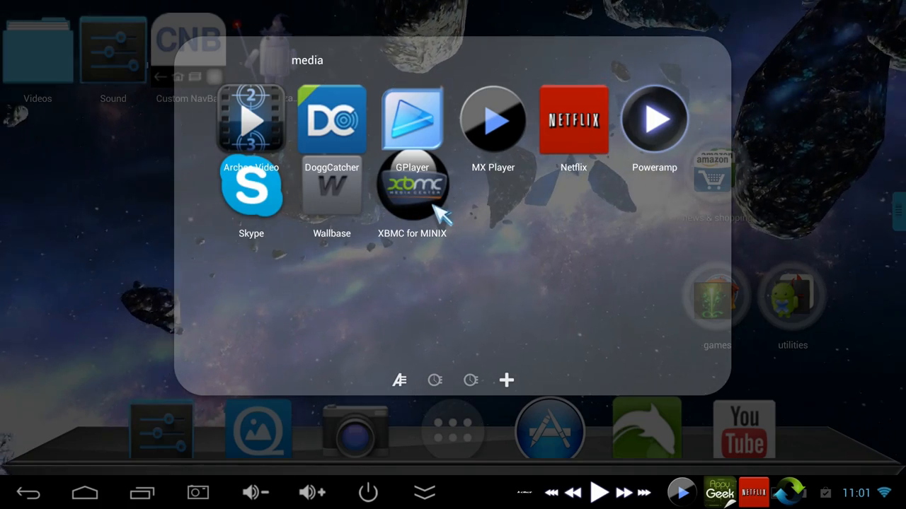
mouse_move(492, 214)
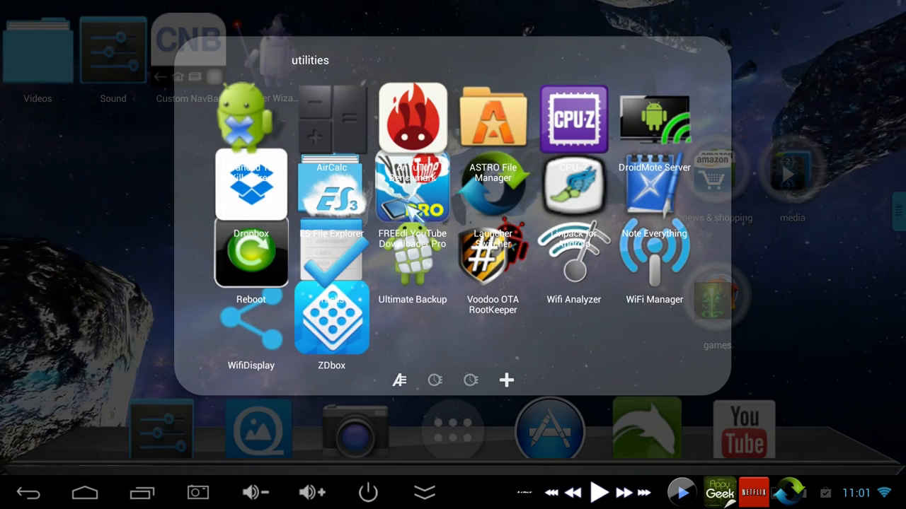
mouse_move(608, 120)
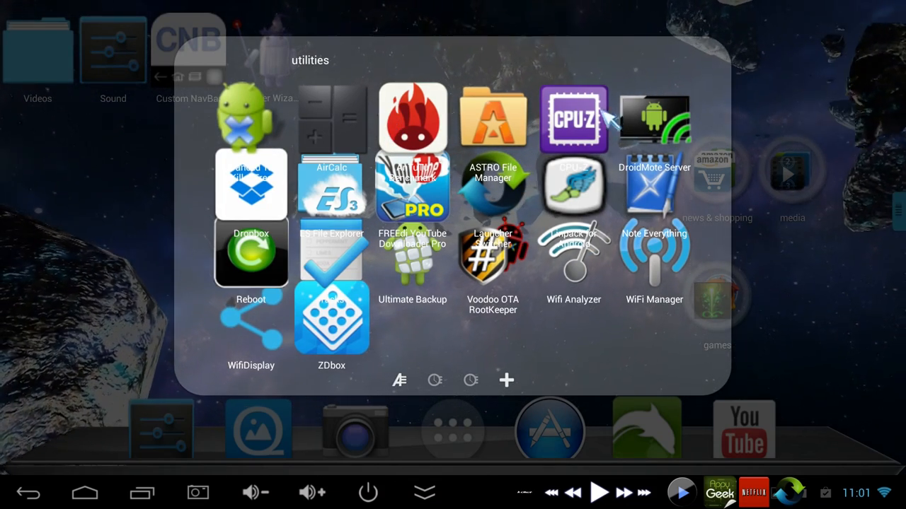
left_click(573, 118)
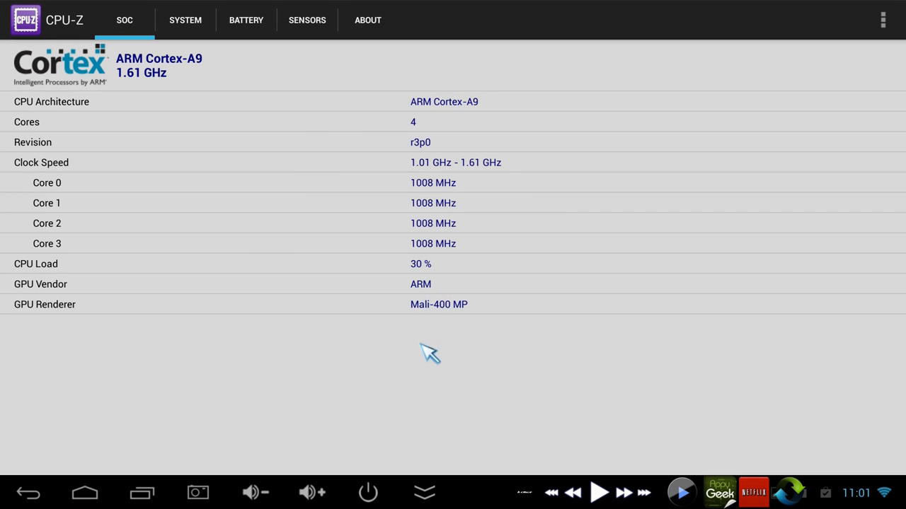
mouse_move(175, 27)
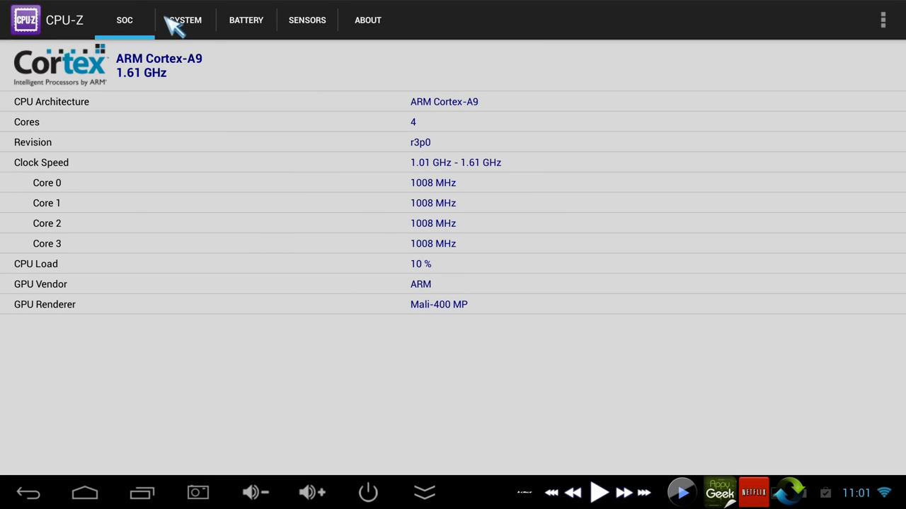
View CPU-Z's SYSTEM tab: Neo X7, Android 4.2.2, 1860 MB RAM.
left_click(185, 20)
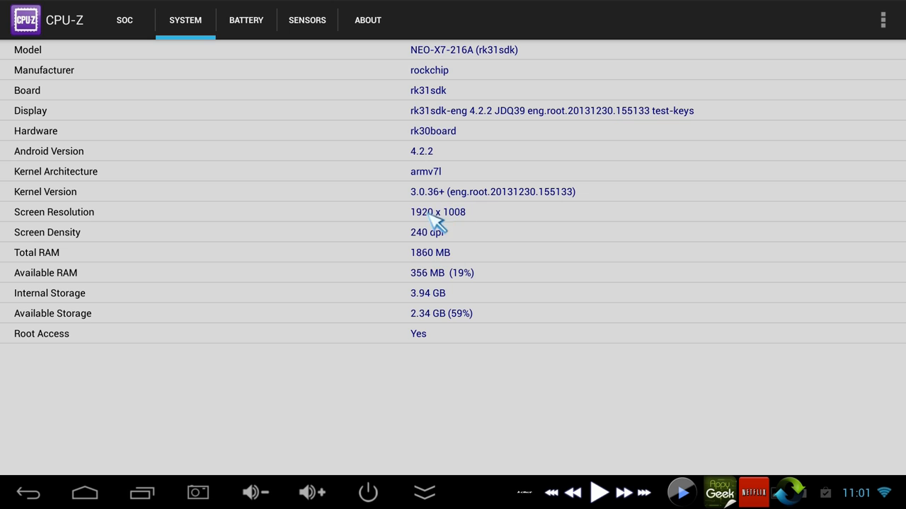
mouse_move(470, 223)
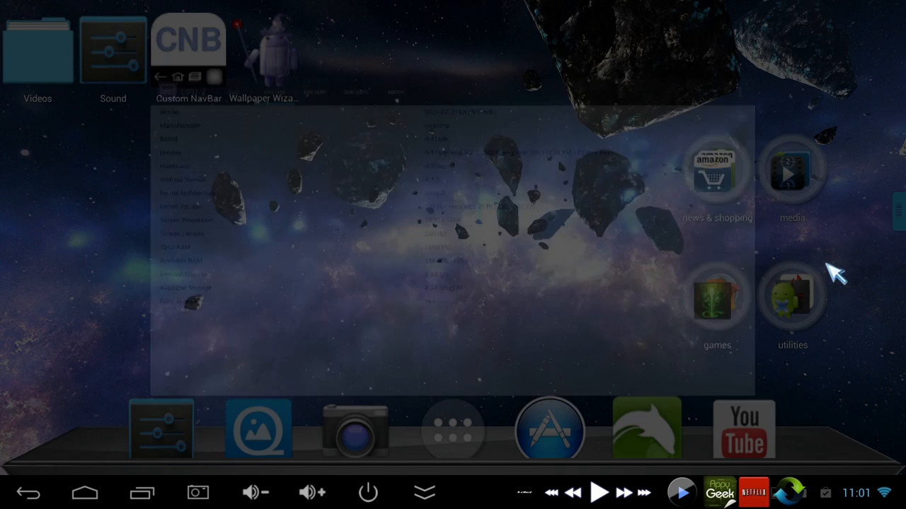
left_click(792, 297)
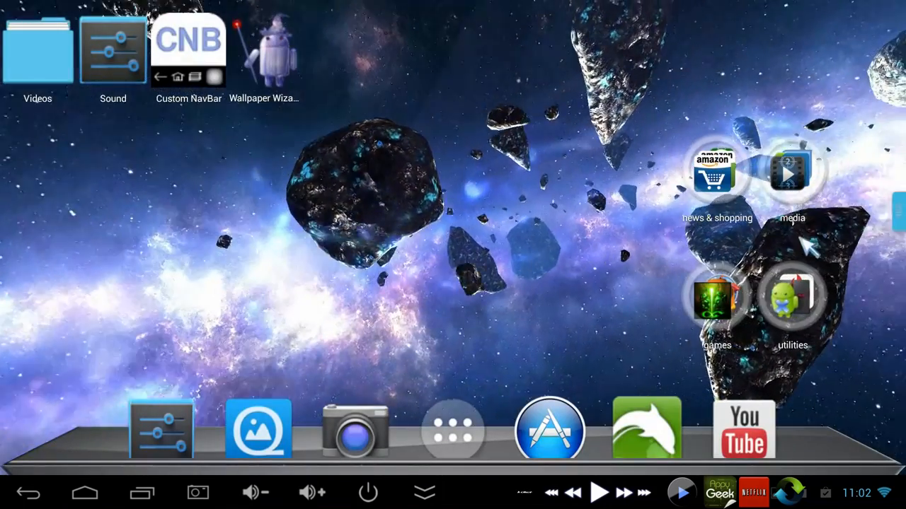
Launch ES File Explorer from the home screen to view the sdcard folders.
left_click(792, 297)
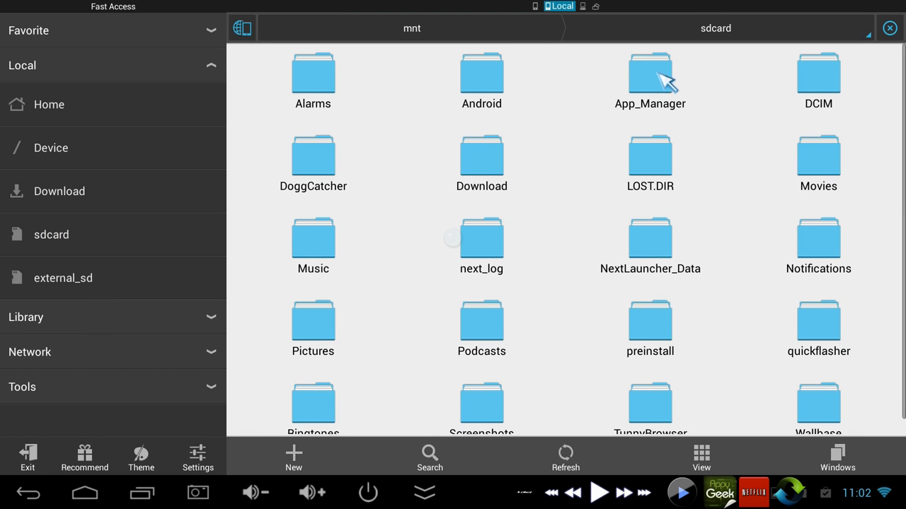
Exit ES File Explorer back to the asteroid-wallpaper home screen.
left_click(650, 75)
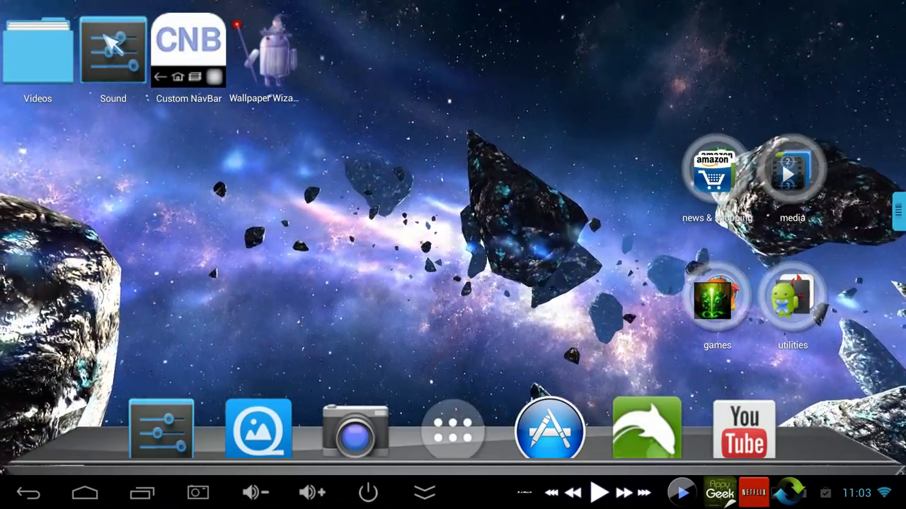
left_click(113, 49)
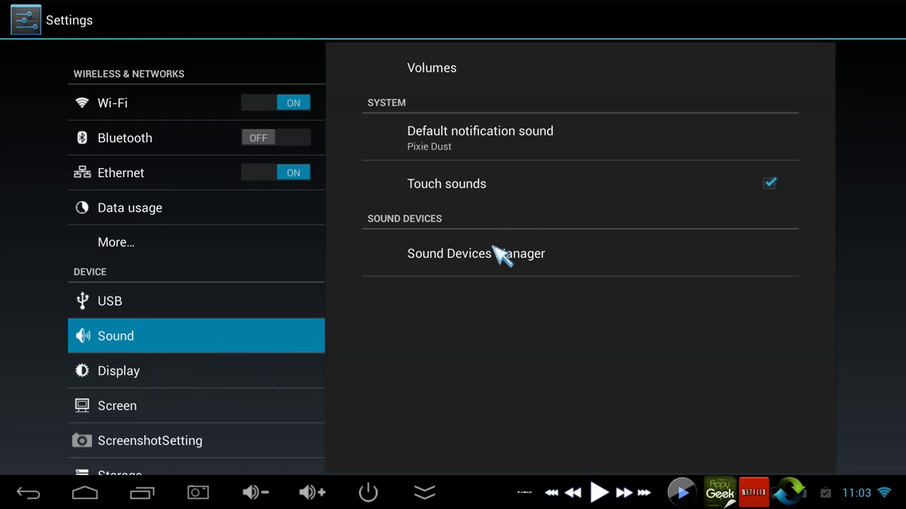
left_click(475, 253)
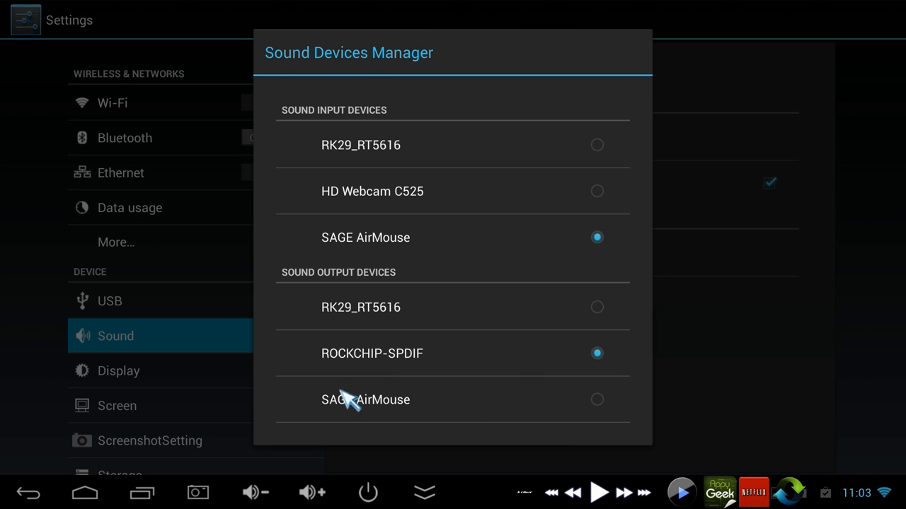
mouse_move(572, 371)
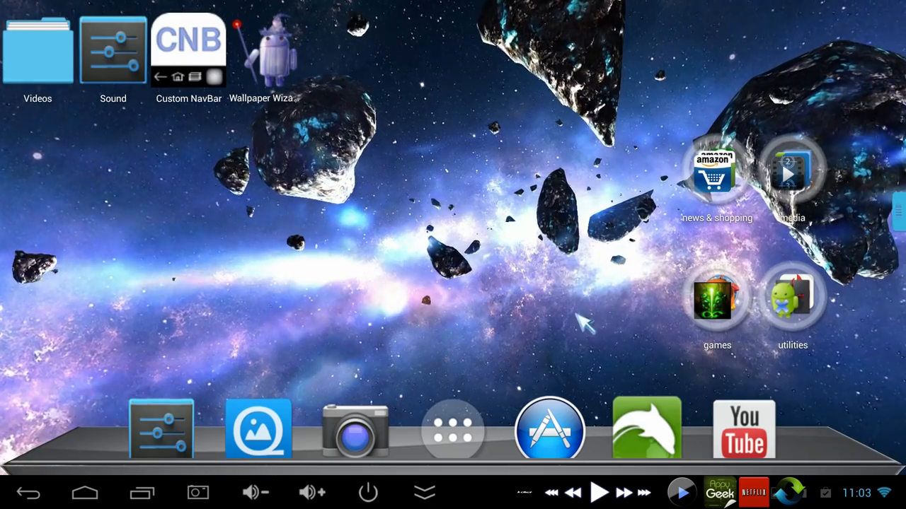
mouse_move(162, 435)
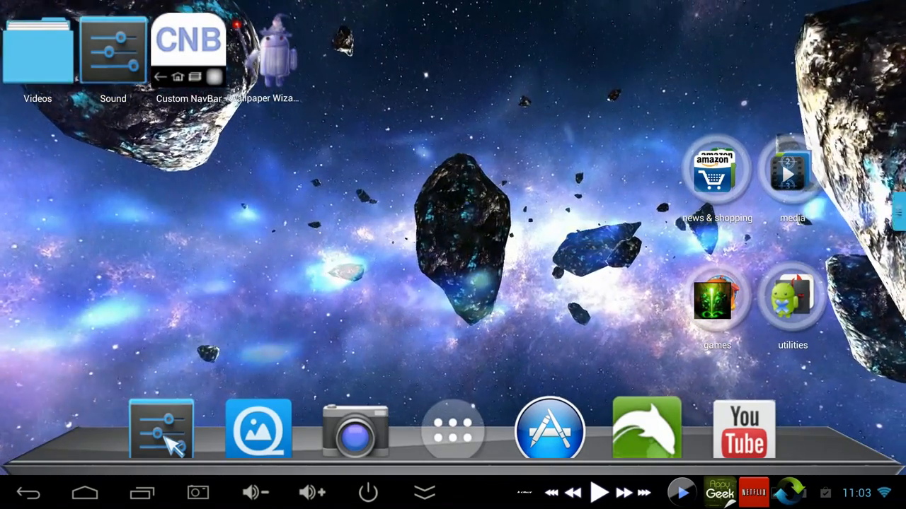
left_click(161, 429)
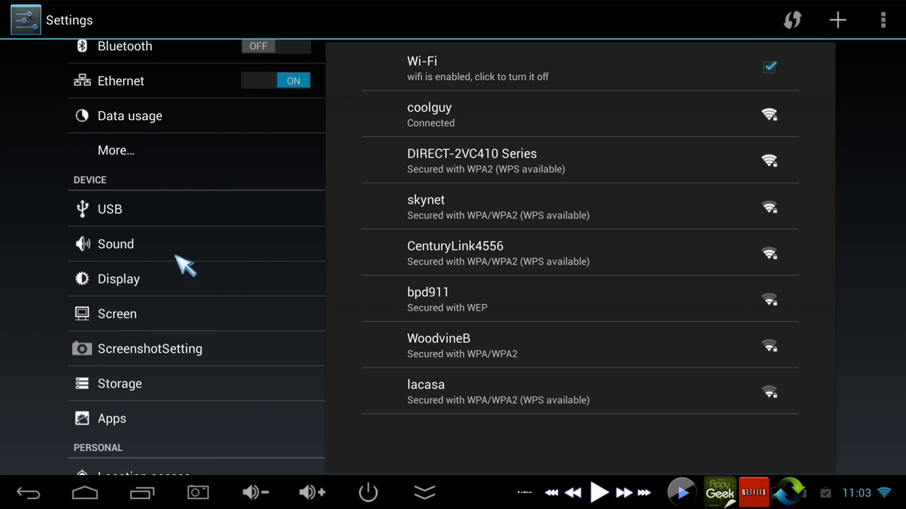
left_click(118, 278)
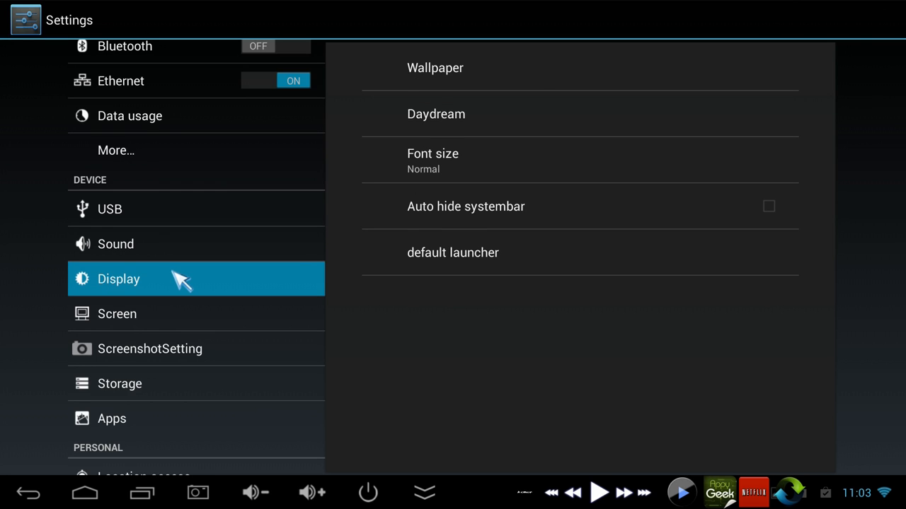
mouse_move(202, 279)
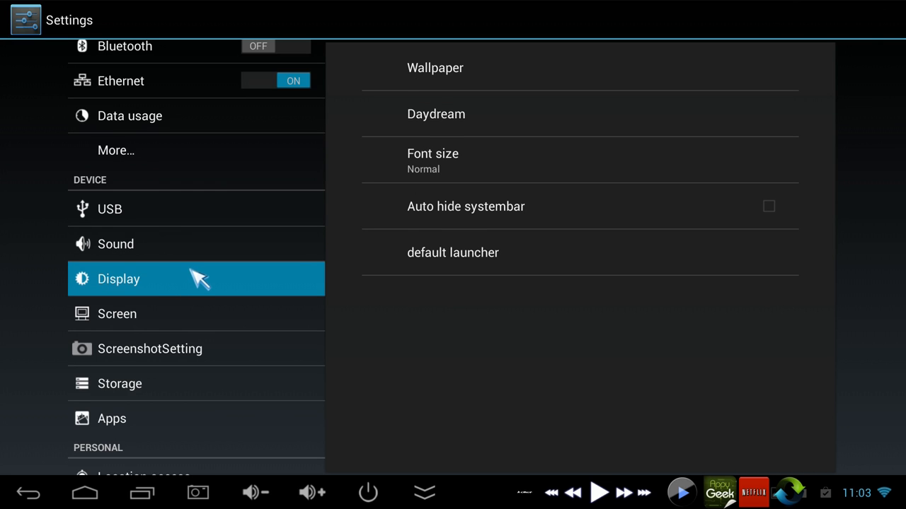
mouse_move(205, 290)
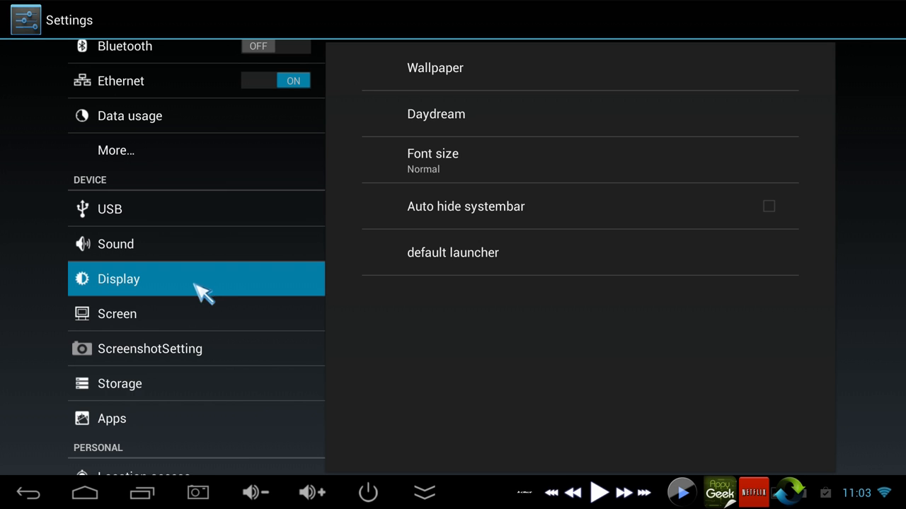
mouse_move(212, 317)
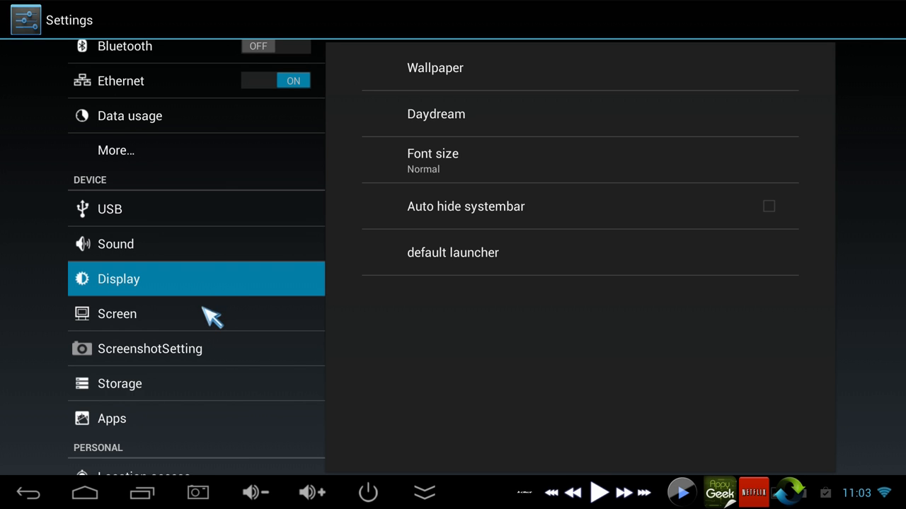
scroll("down", 3)
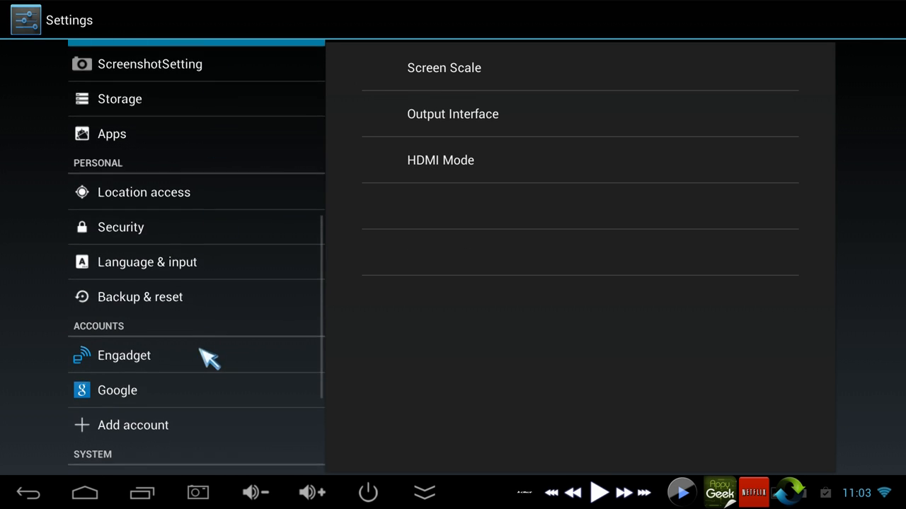
scroll("down", 3)
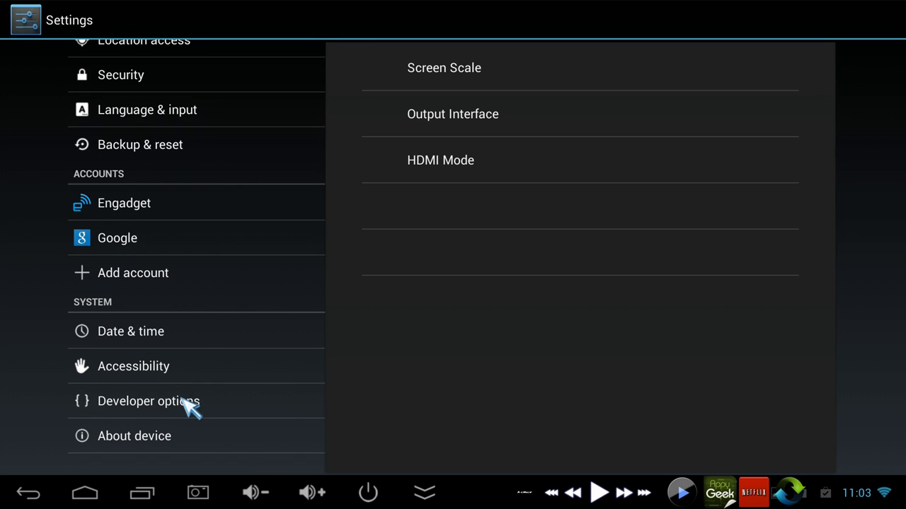
left_click(148, 402)
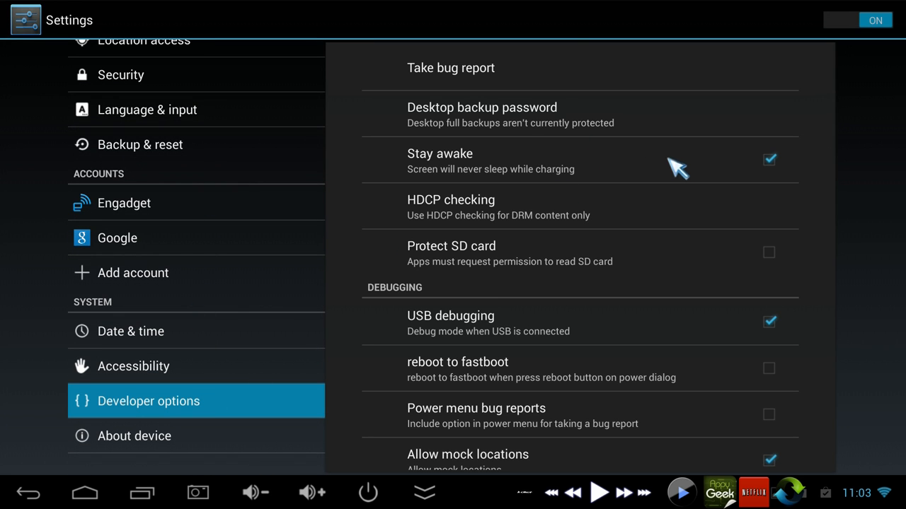
mouse_move(738, 168)
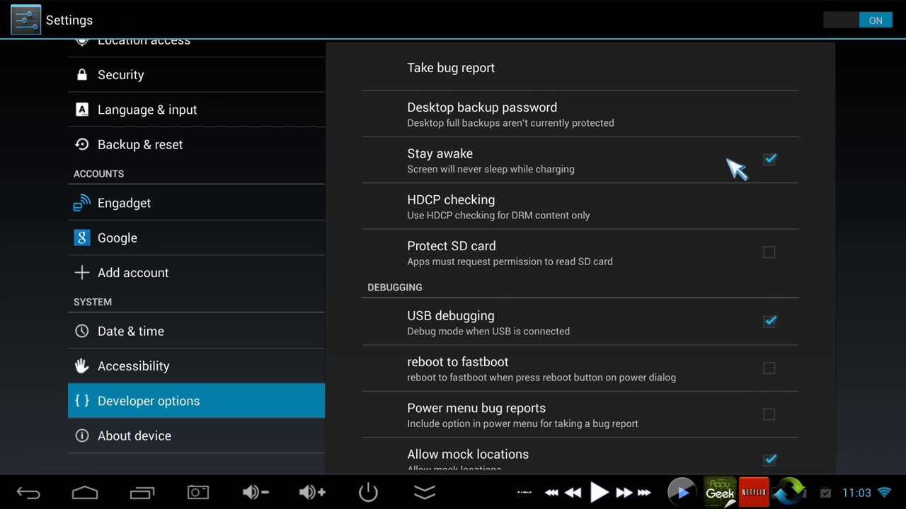
mouse_move(778, 170)
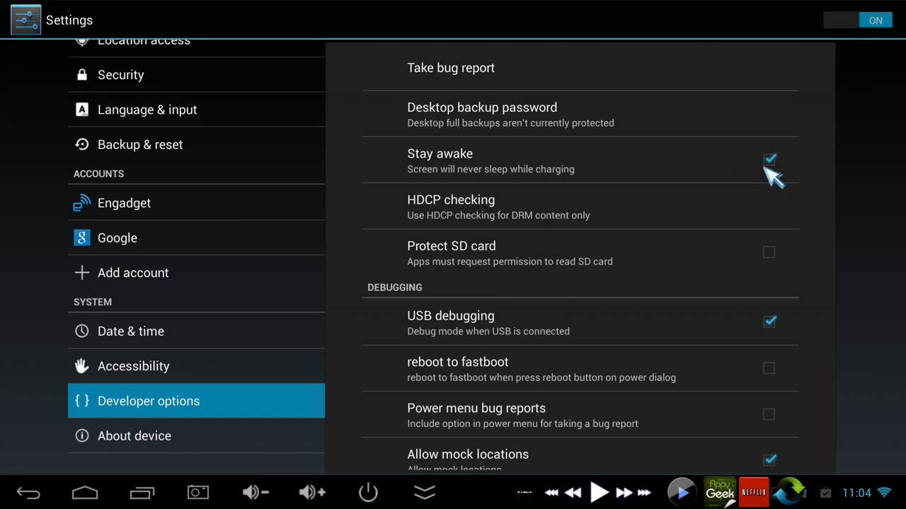
mouse_move(563, 219)
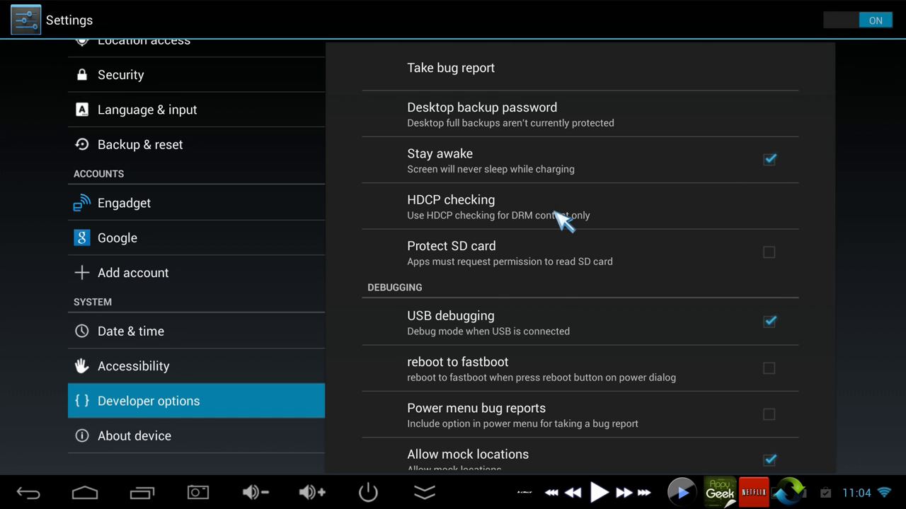
mouse_move(552, 225)
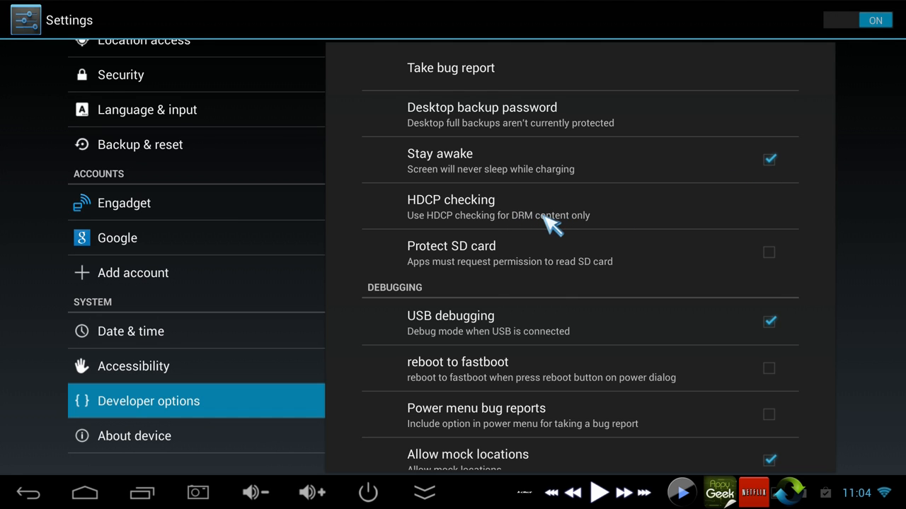
left_click(85, 493)
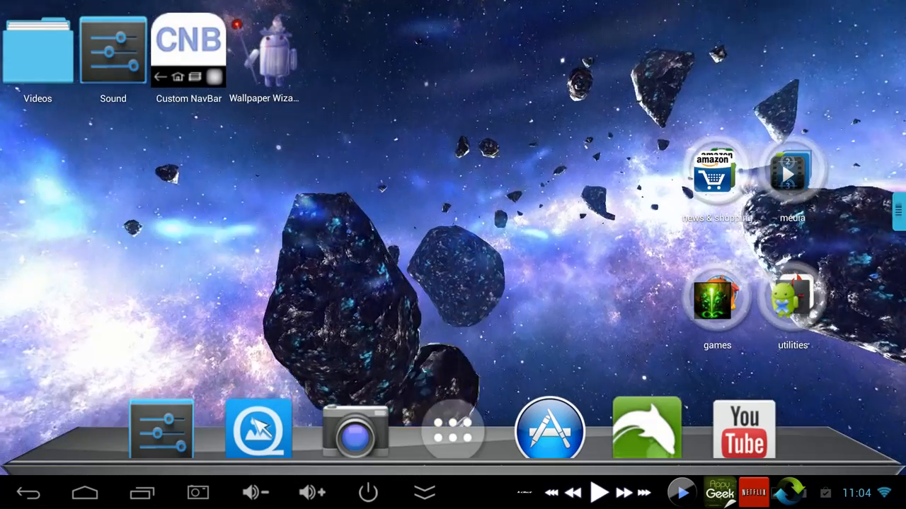
Open QuickPic's Desktop wallpapers album and scroll to the Android figures photo.
left_click(259, 429)
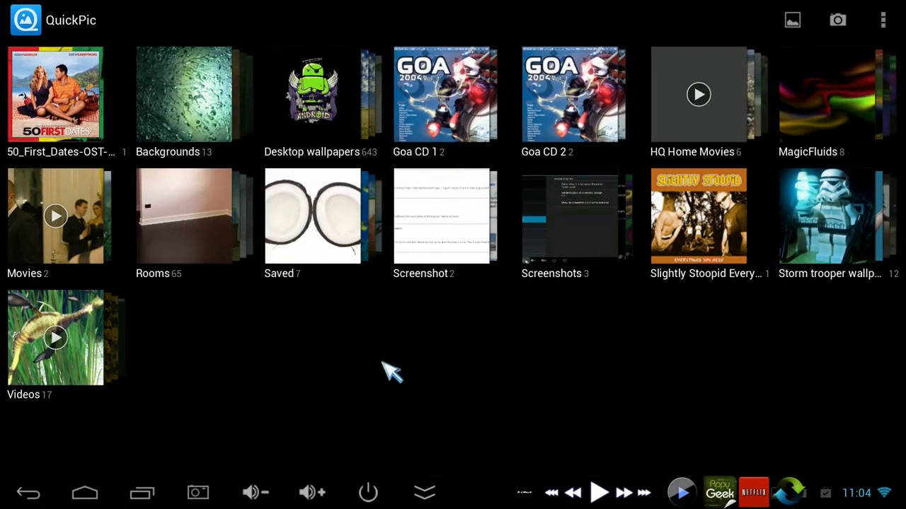
mouse_move(421, 237)
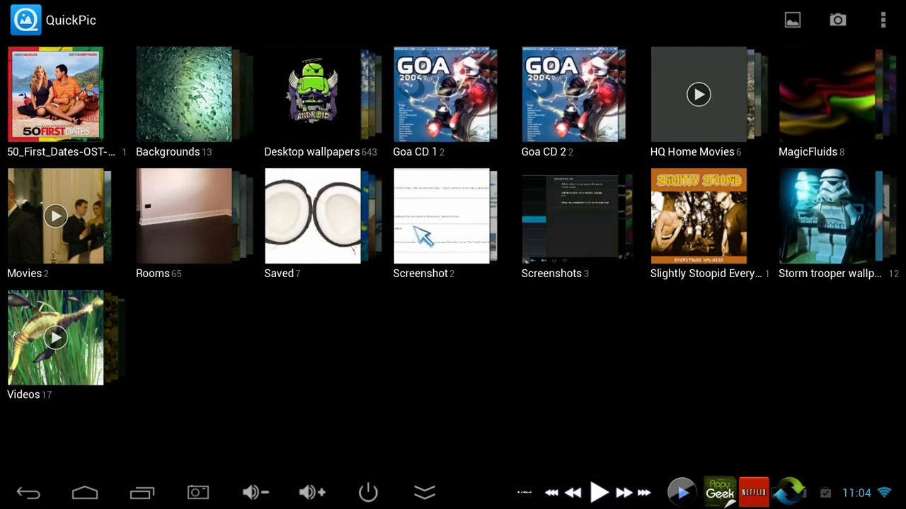
left_click(312, 94)
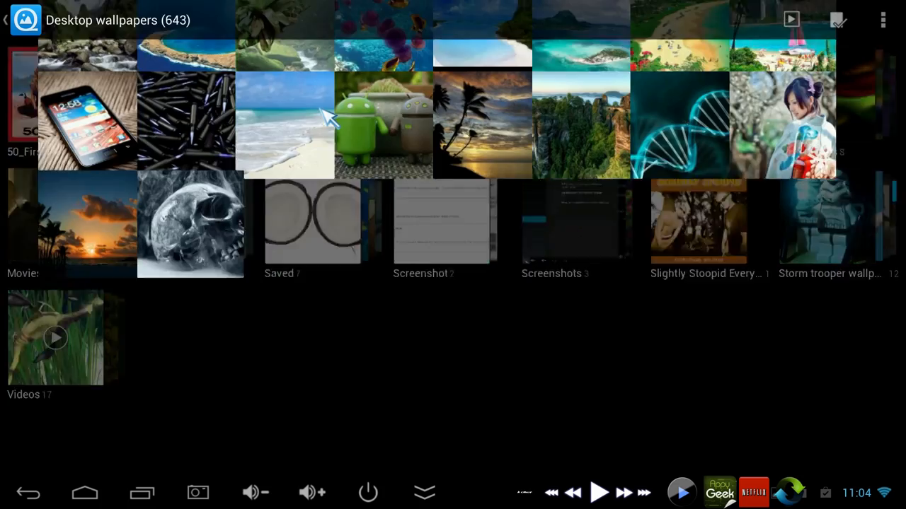
scroll("down", 3)
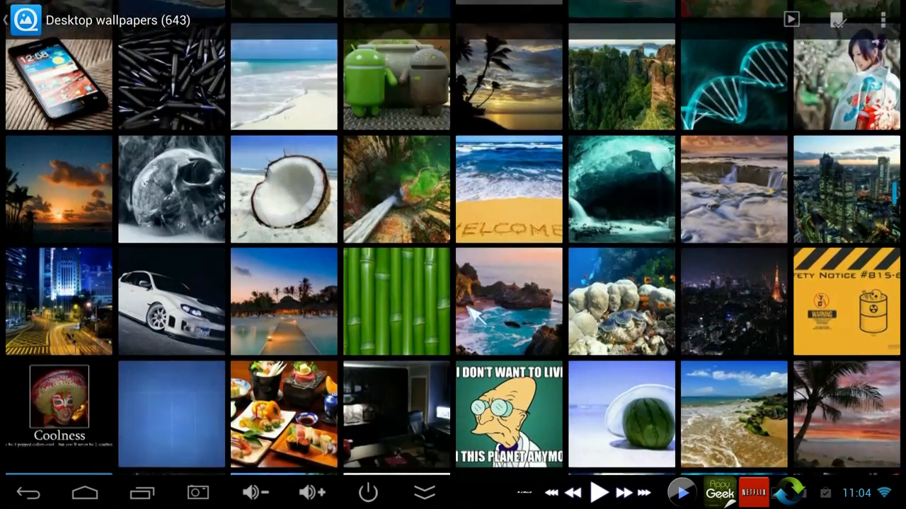
scroll("down", 3)
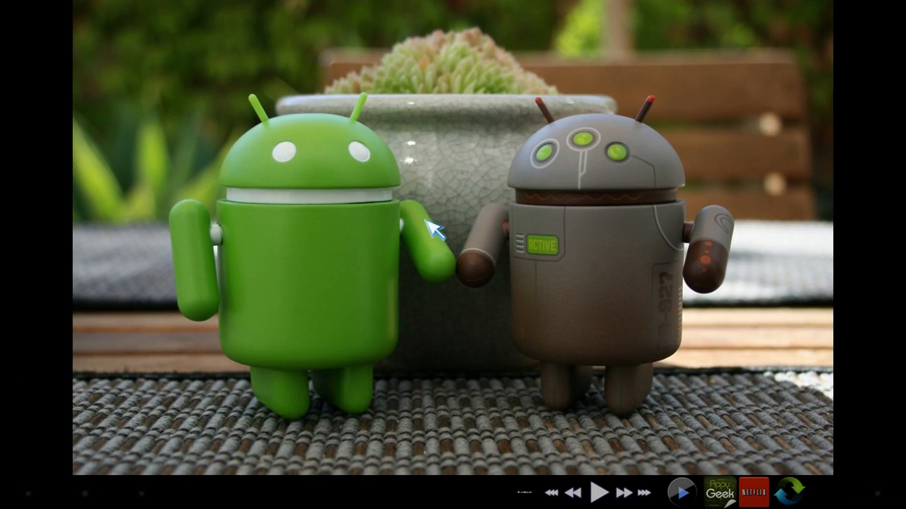
Set the Android figures photo as wallpaper using QuickPic Wallpaper.
left_click(882, 20)
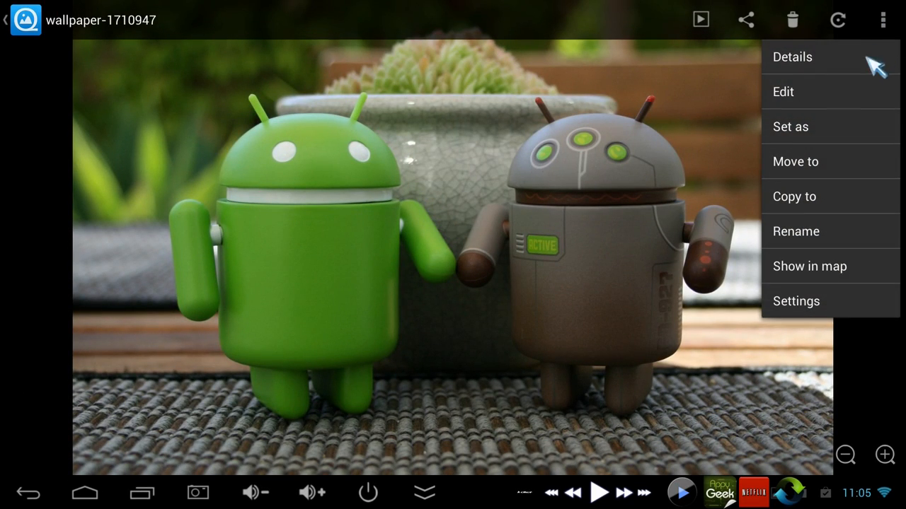
left_click(790, 127)
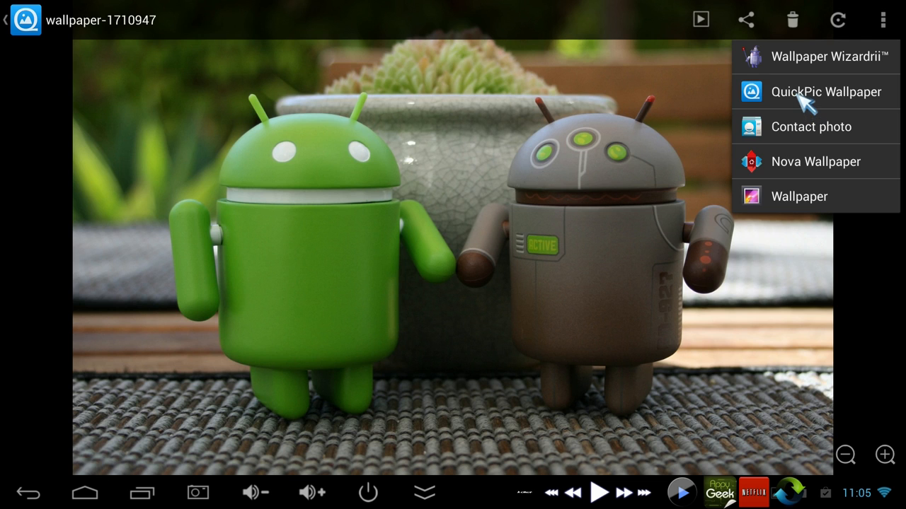
left_click(826, 92)
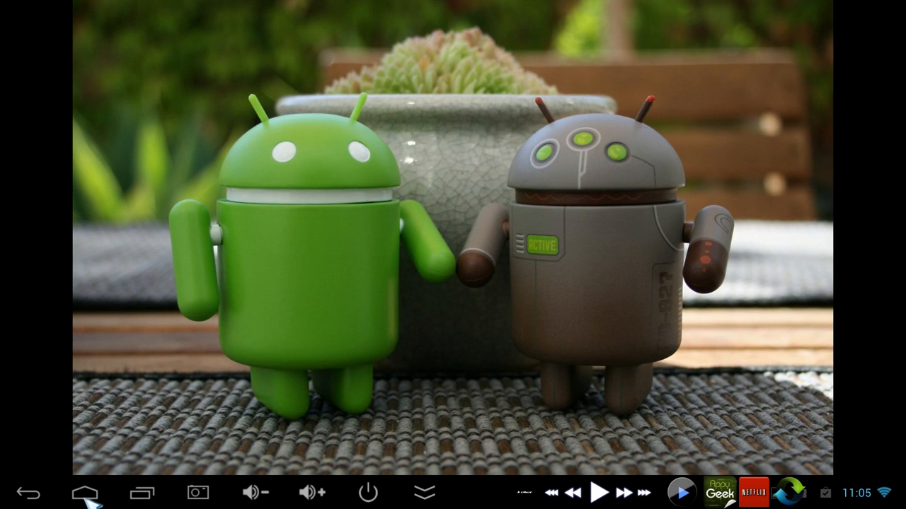
mouse_move(135, 492)
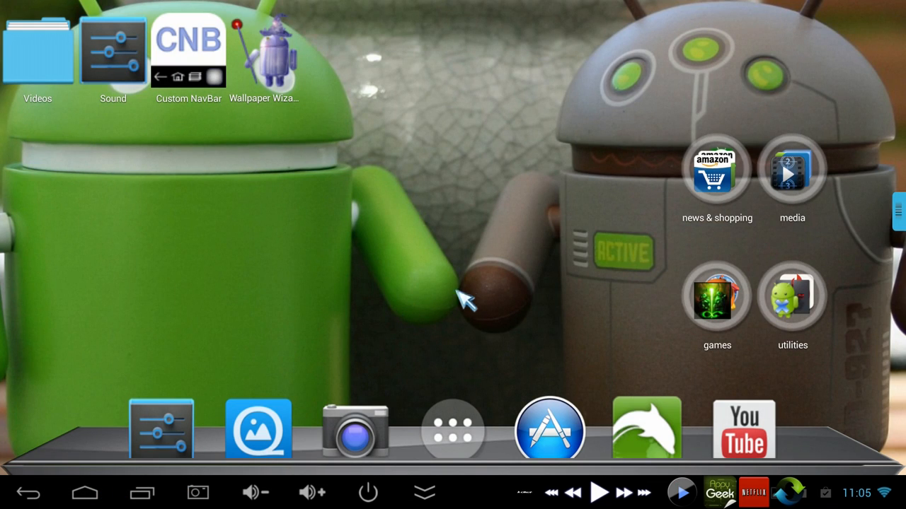
mouse_move(485, 280)
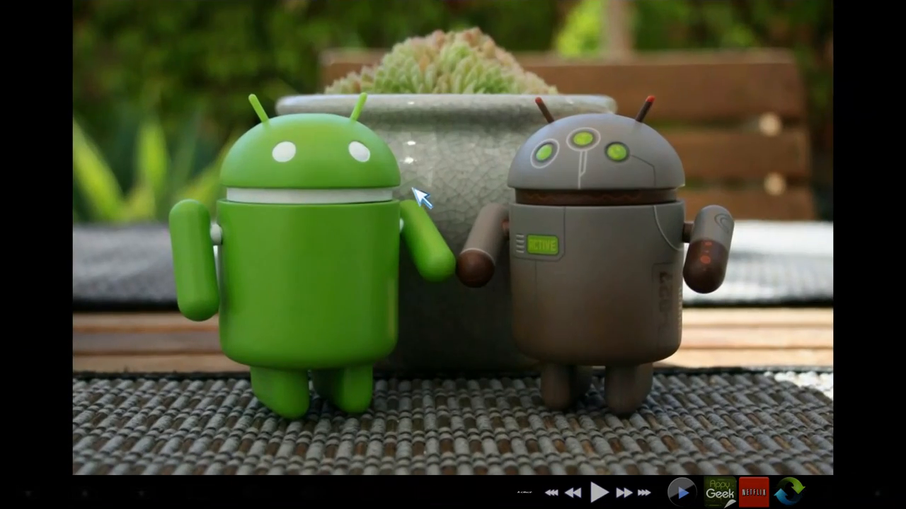
mouse_move(757, 279)
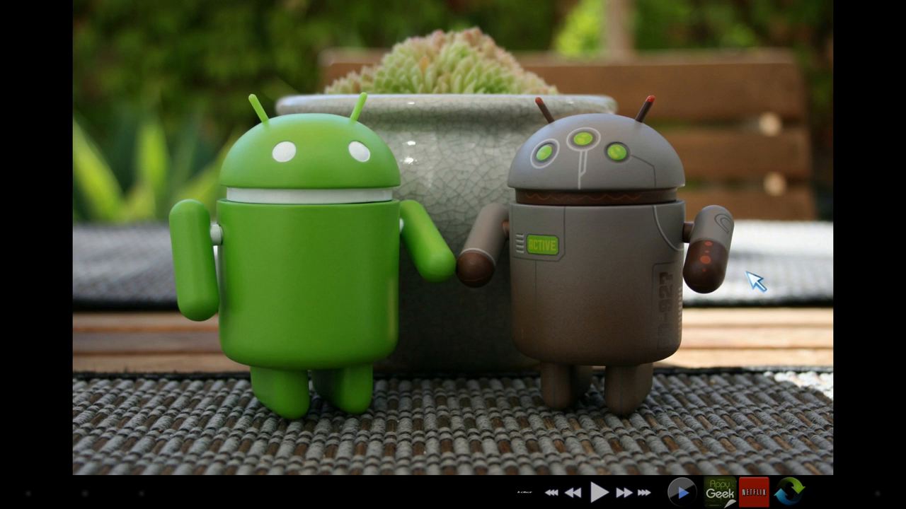
mouse_move(757, 261)
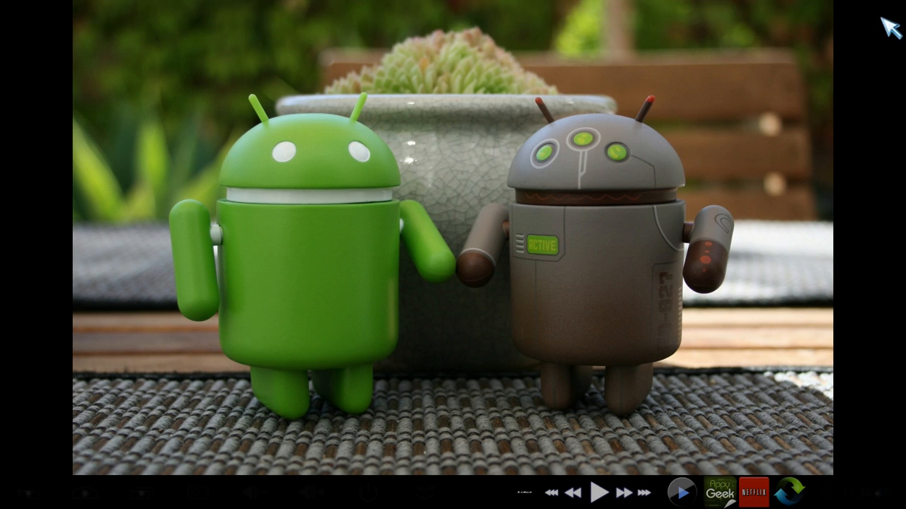
Apply the photo via Wallpaper Wizardrii with Crop Landscape, then Set.
left_click(882, 19)
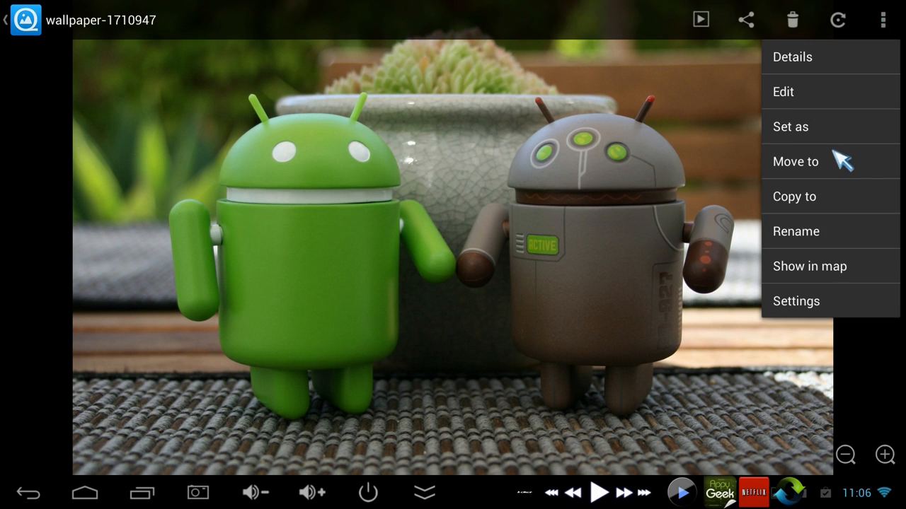
left_click(791, 127)
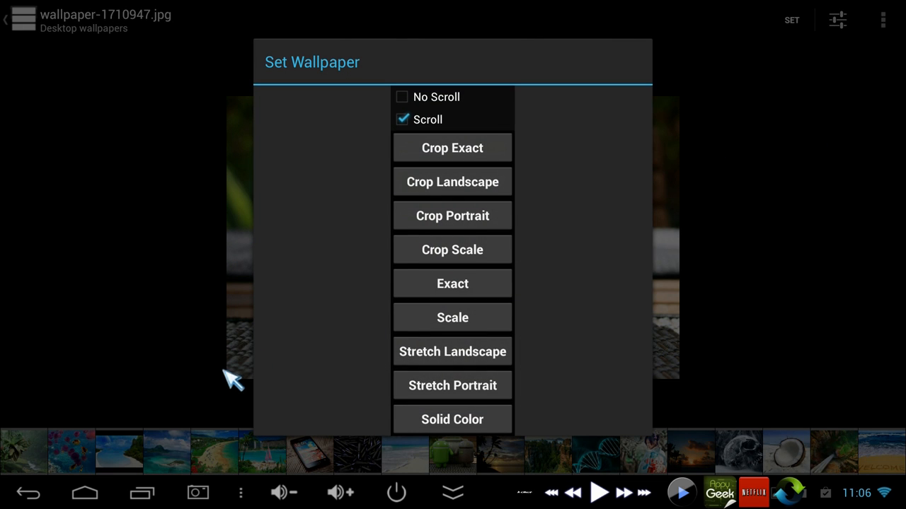
mouse_move(412, 382)
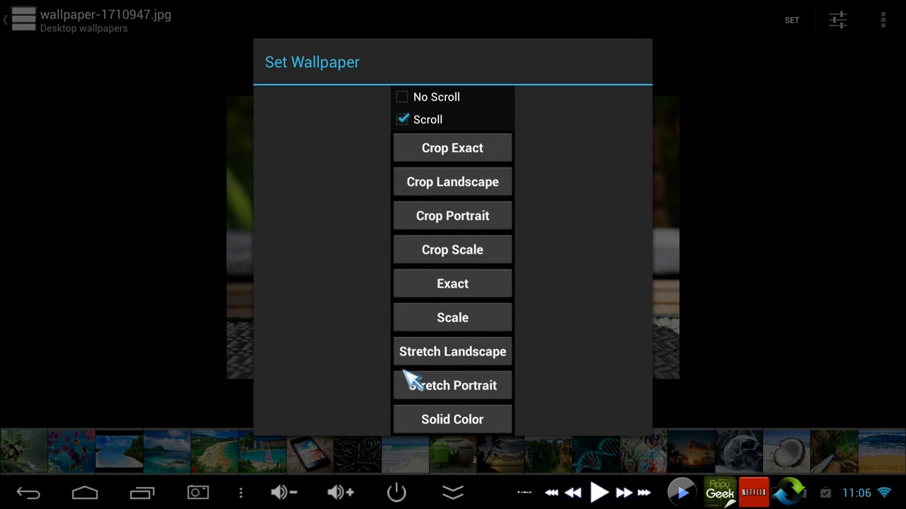
mouse_move(471, 227)
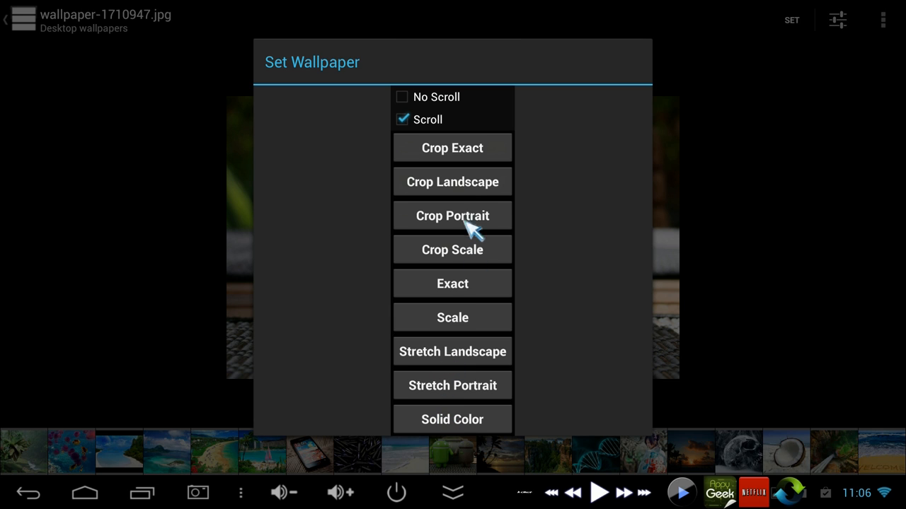
mouse_move(433, 190)
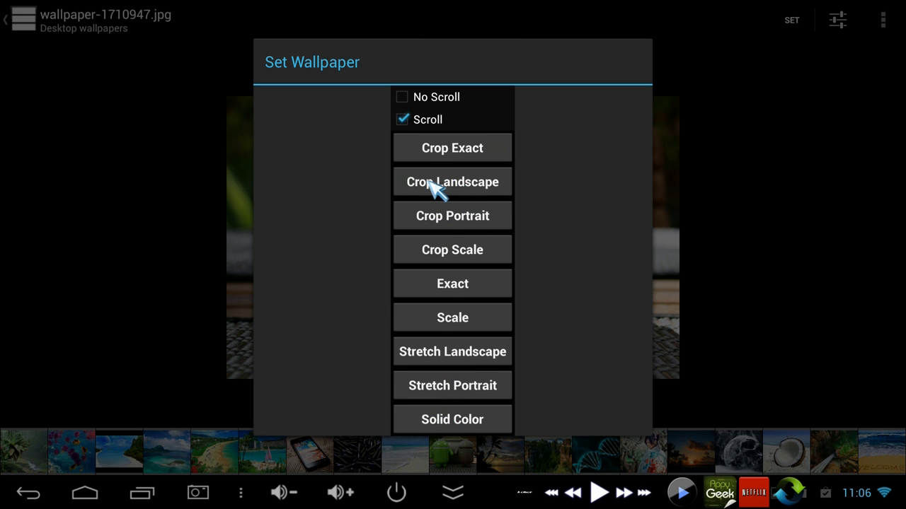
left_click(453, 181)
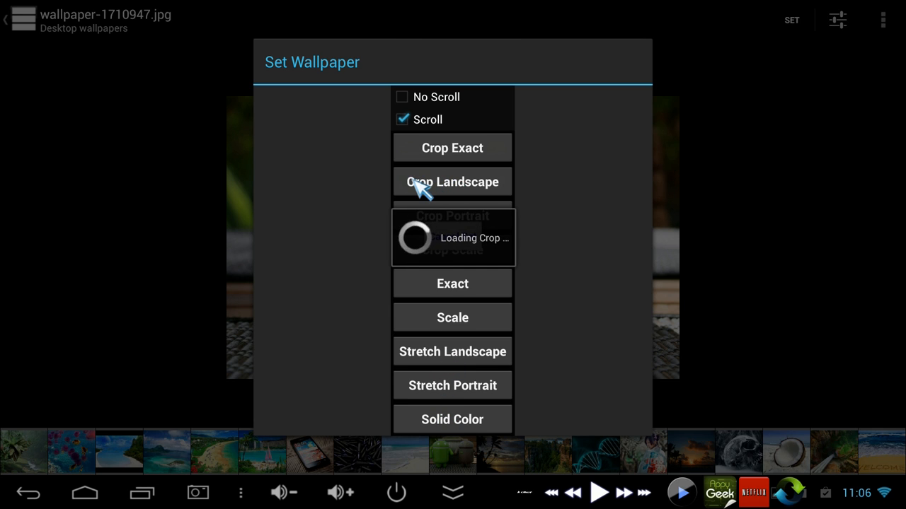
left_click(452, 182)
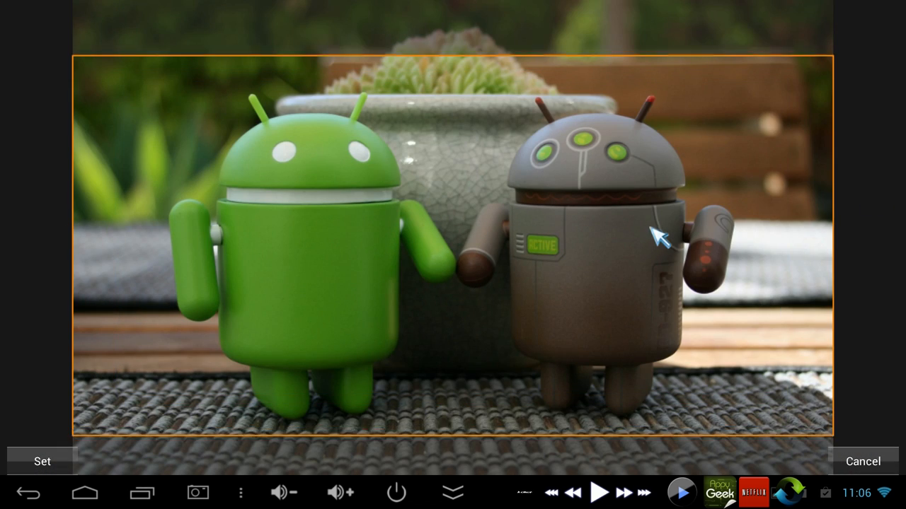
left_click(42, 461)
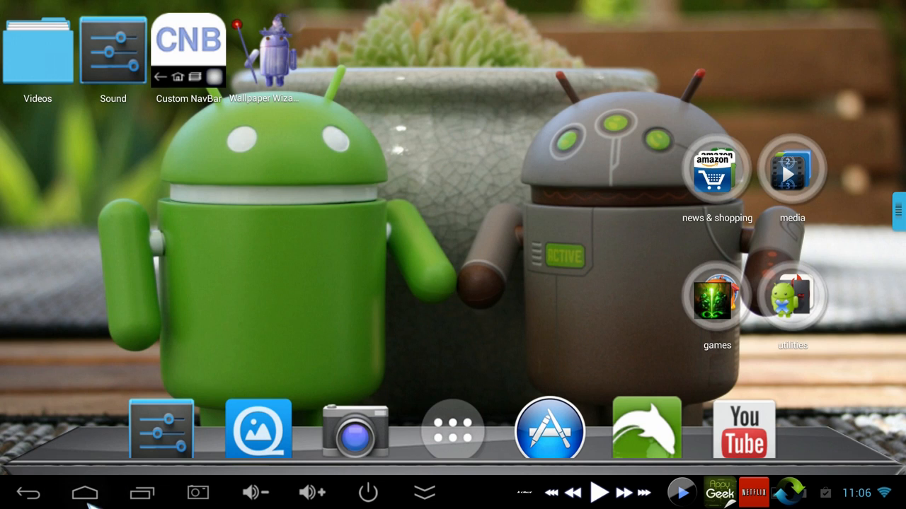
mouse_move(145, 326)
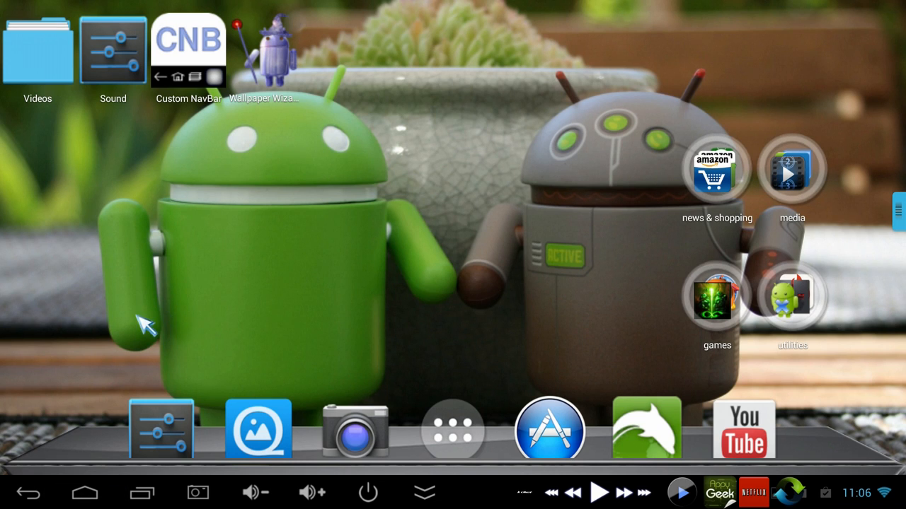
mouse_move(591, 346)
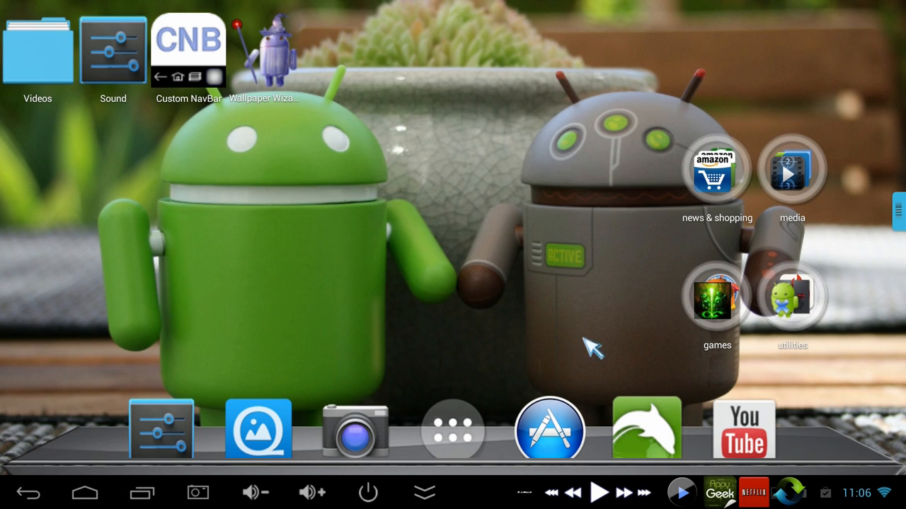
mouse_move(453, 432)
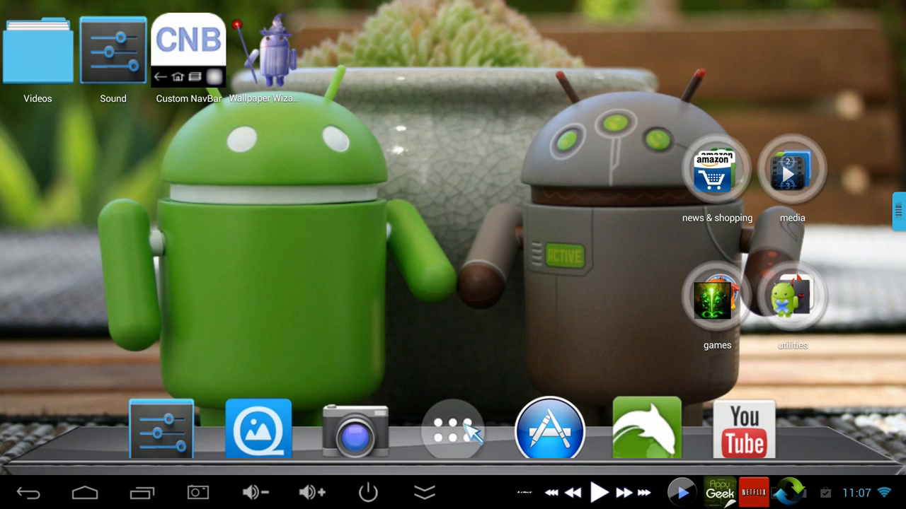
Open Next Launcher's app drawer from the dock, reopening it after a utilities folder detour.
left_click(452, 430)
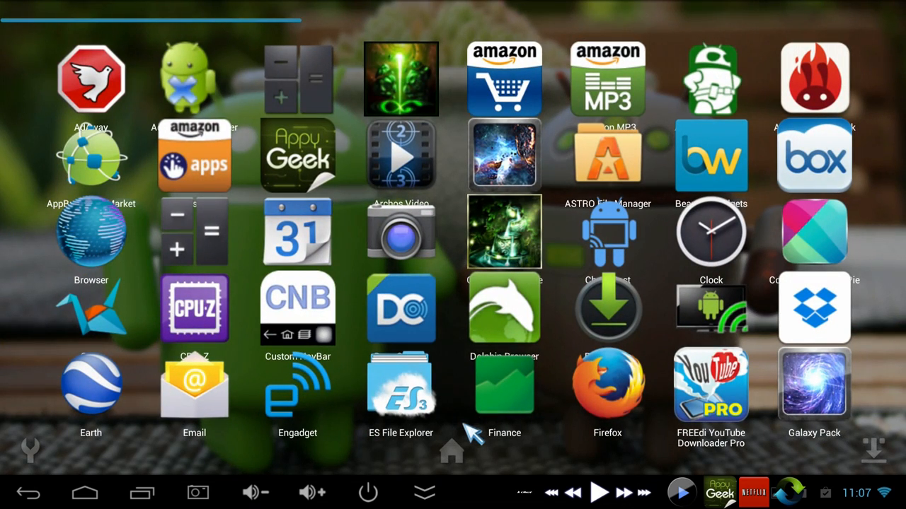
mouse_move(444, 467)
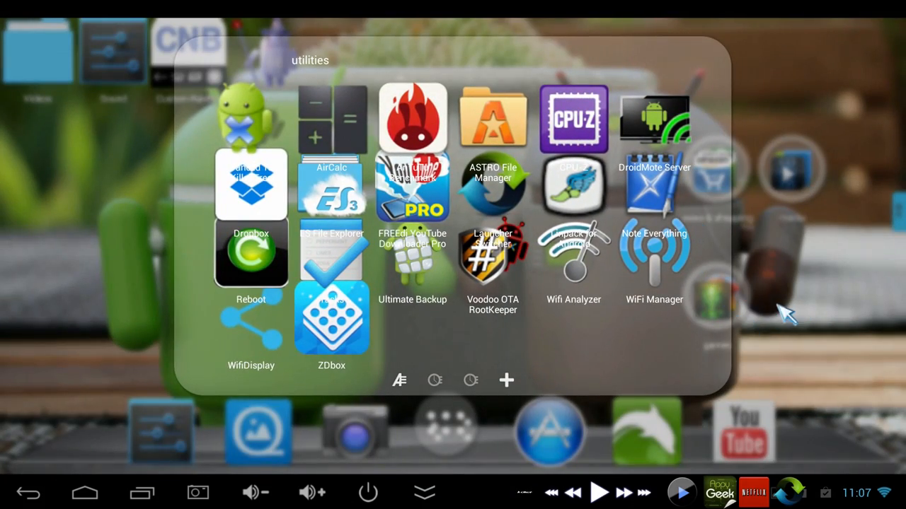
mouse_move(713, 283)
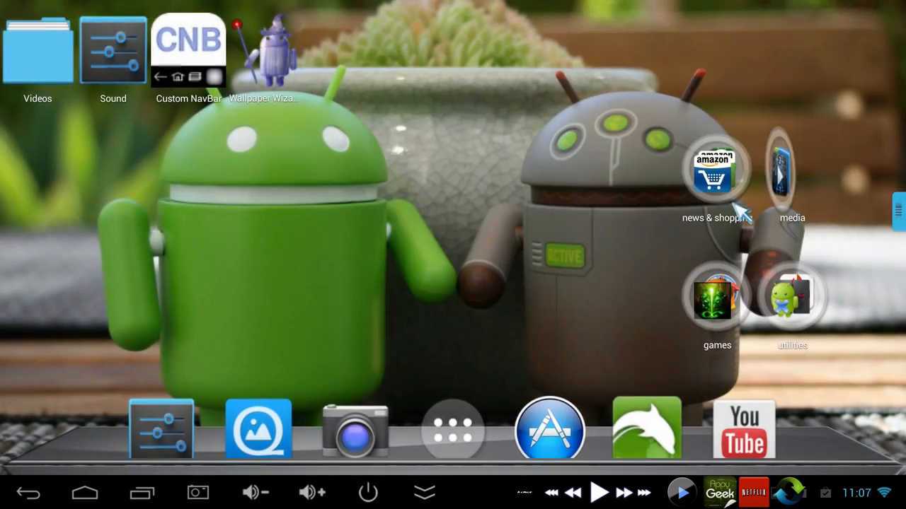
left_click(453, 429)
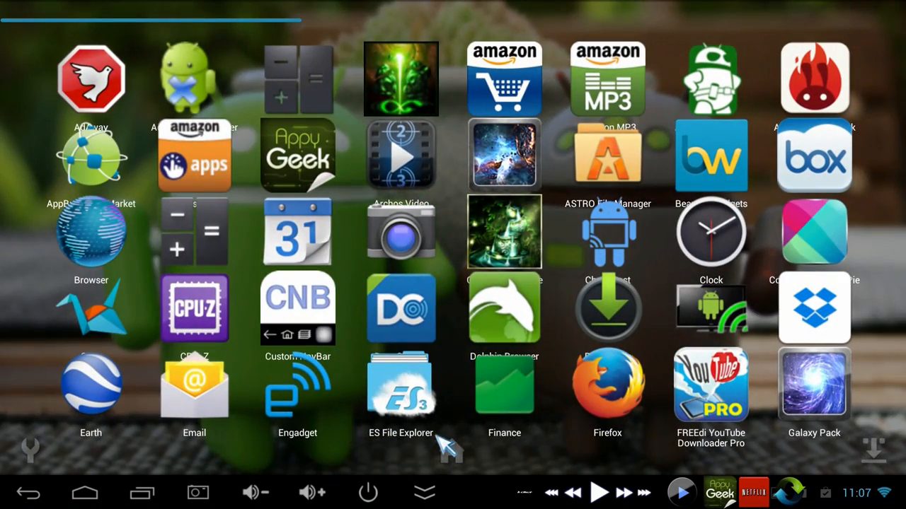